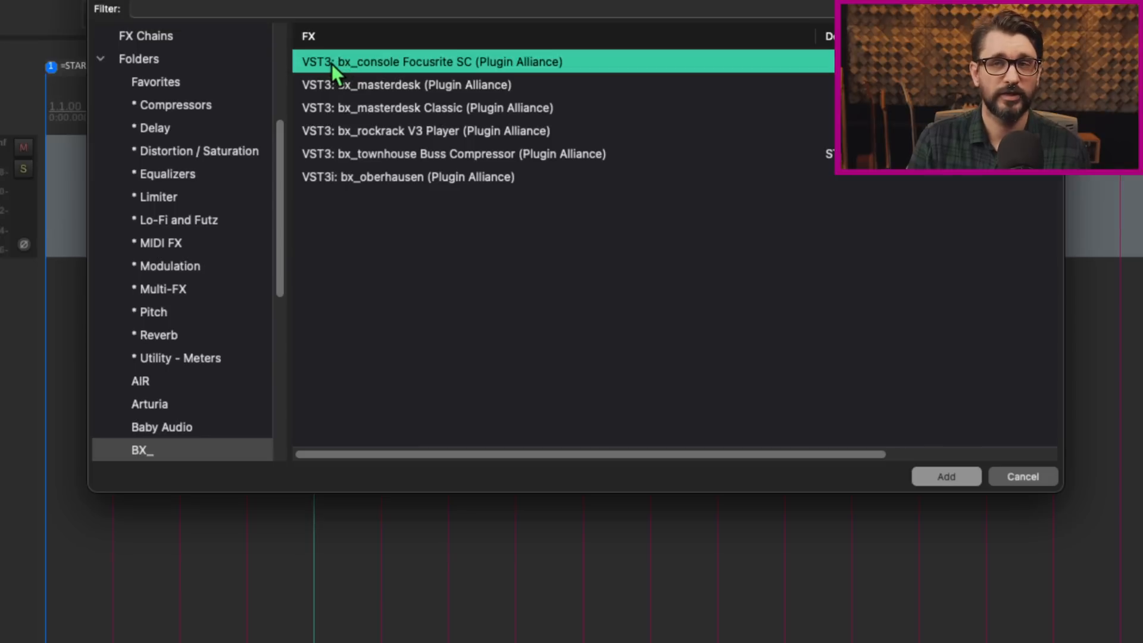
Right-click bx_console Focusrite SC to show its default-instance and compatibility options.
right_click(430, 61)
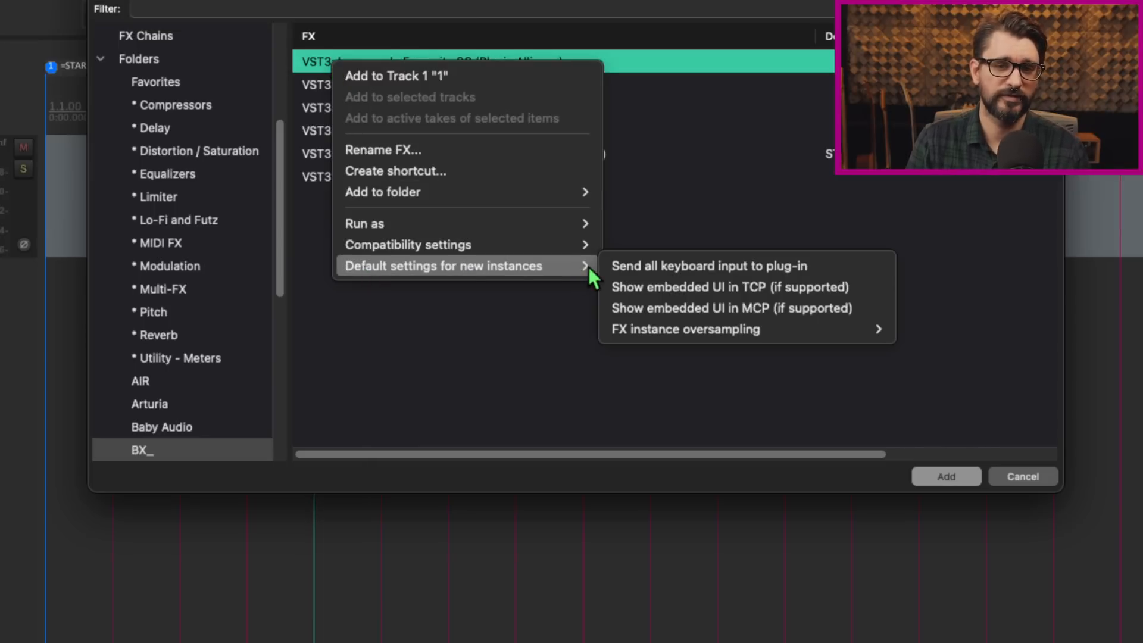
mouse_move(831, 277)
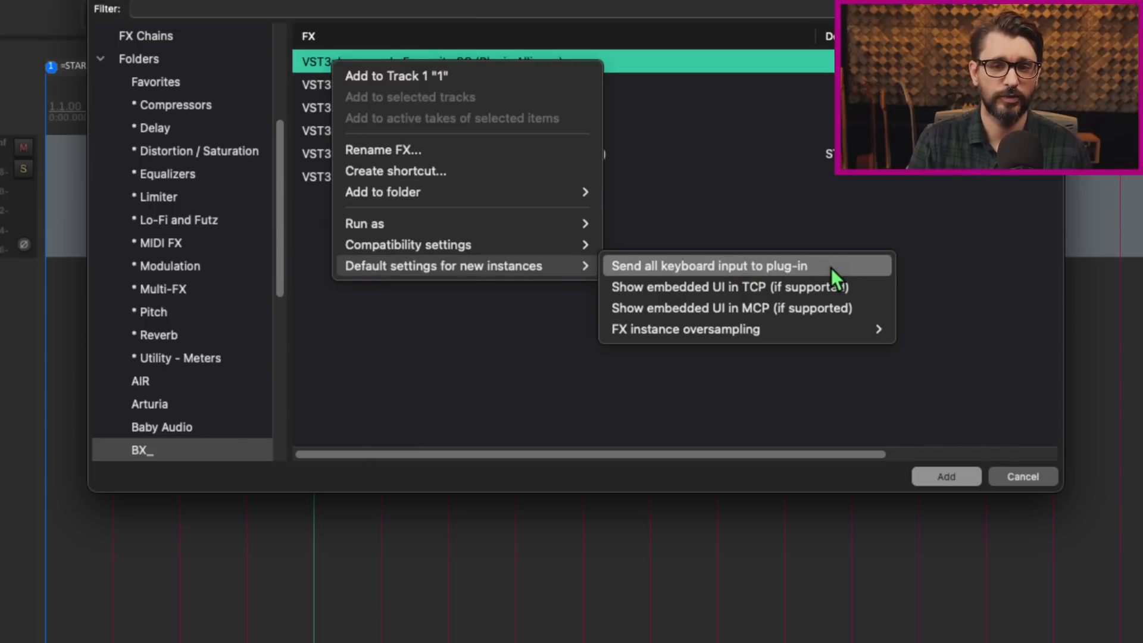
mouse_move(845, 306)
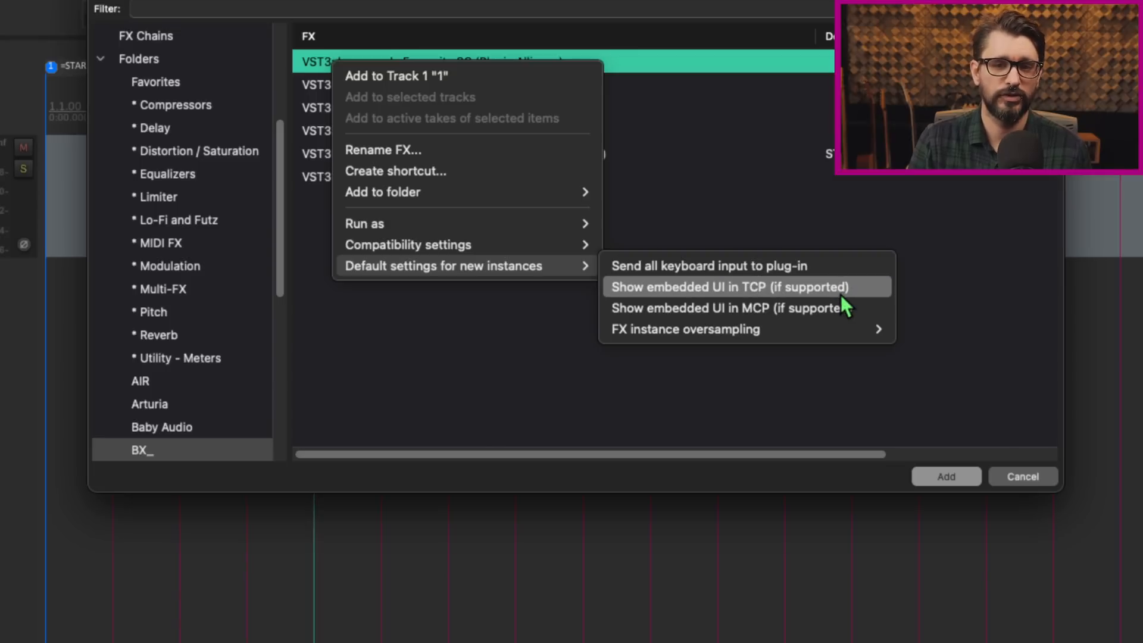
mouse_move(811, 324)
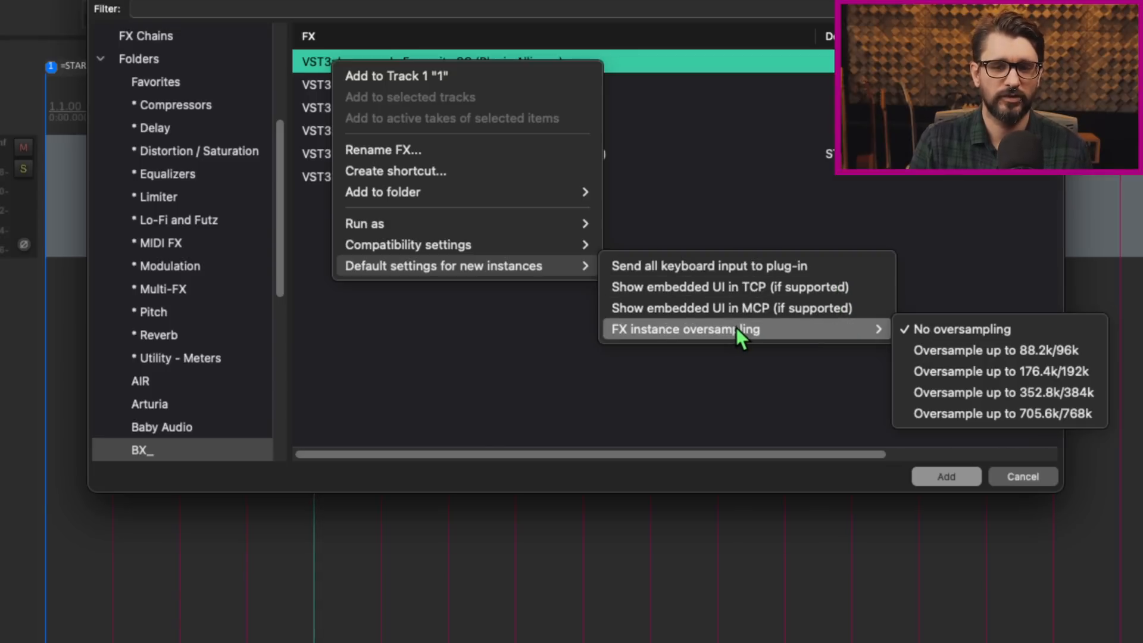
mouse_move(758, 339)
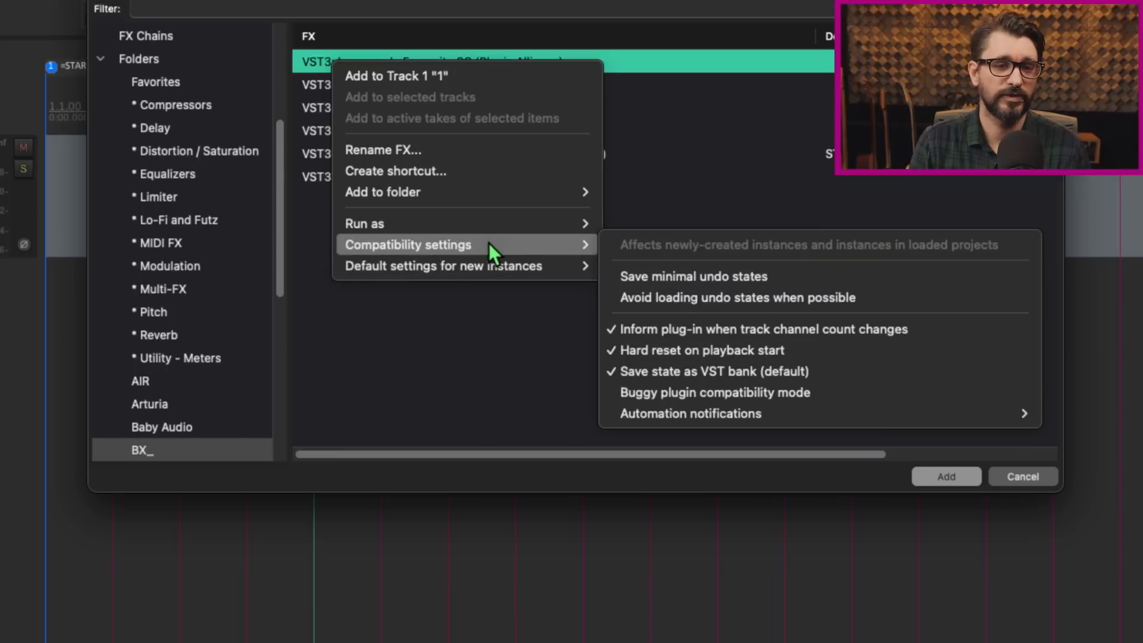
mouse_move(521, 373)
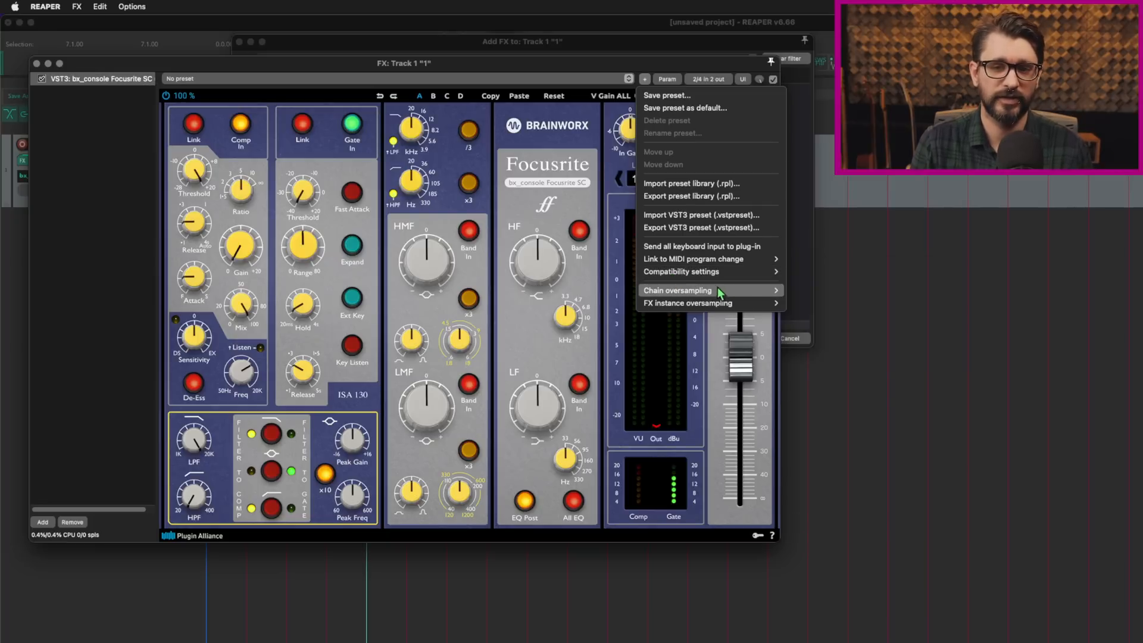
mouse_move(700, 246)
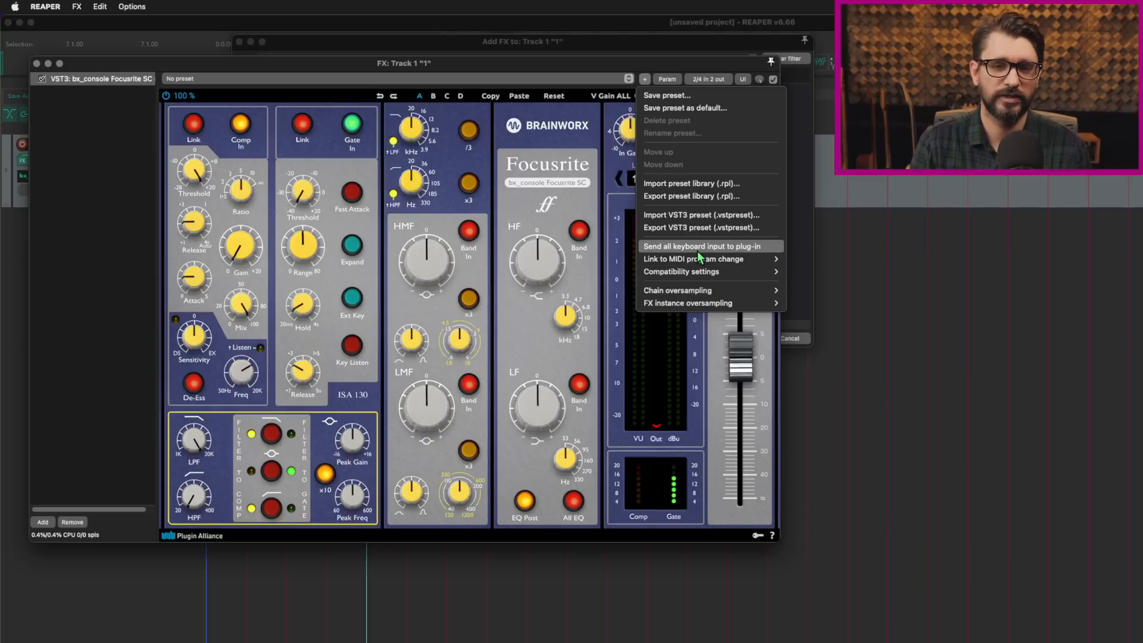
mouse_move(744, 260)
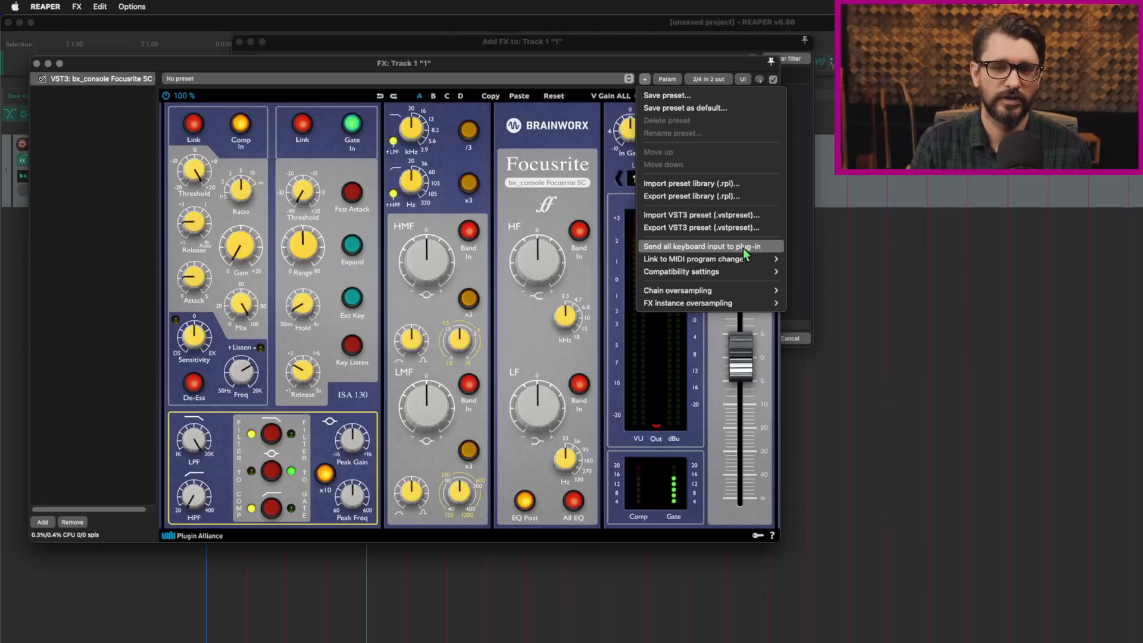
mouse_move(694, 258)
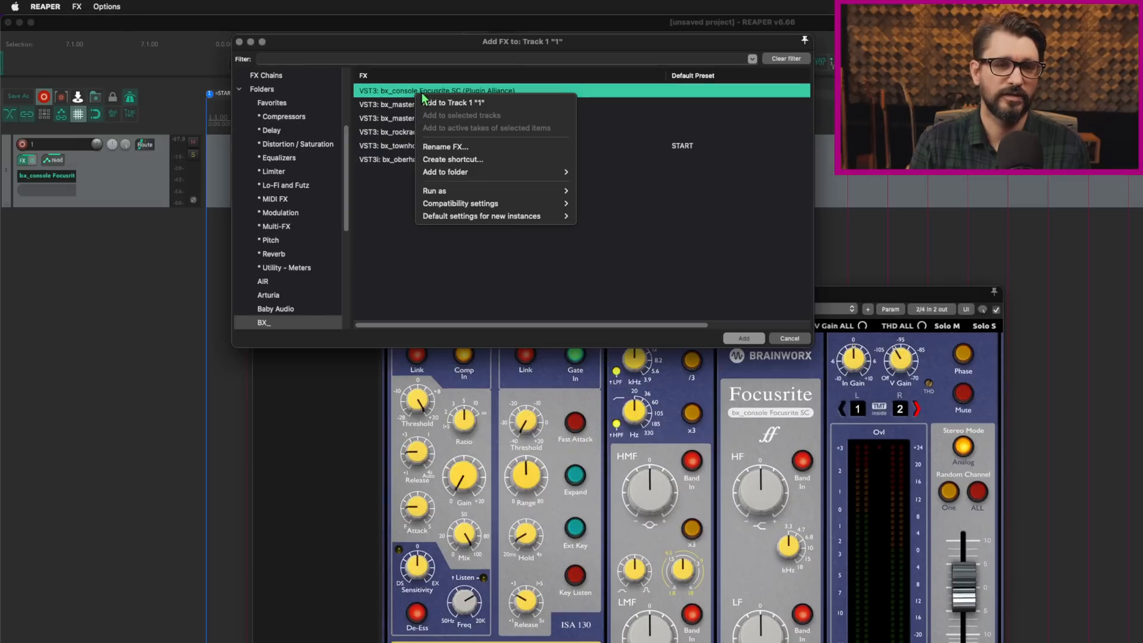
mouse_move(481, 215)
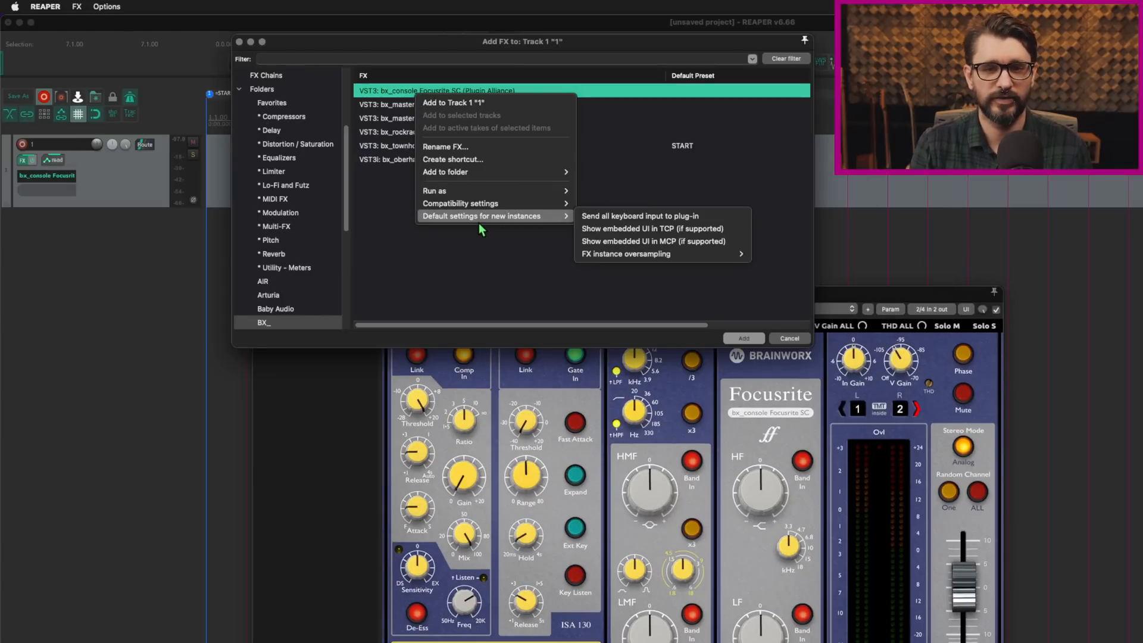
mouse_move(562, 232)
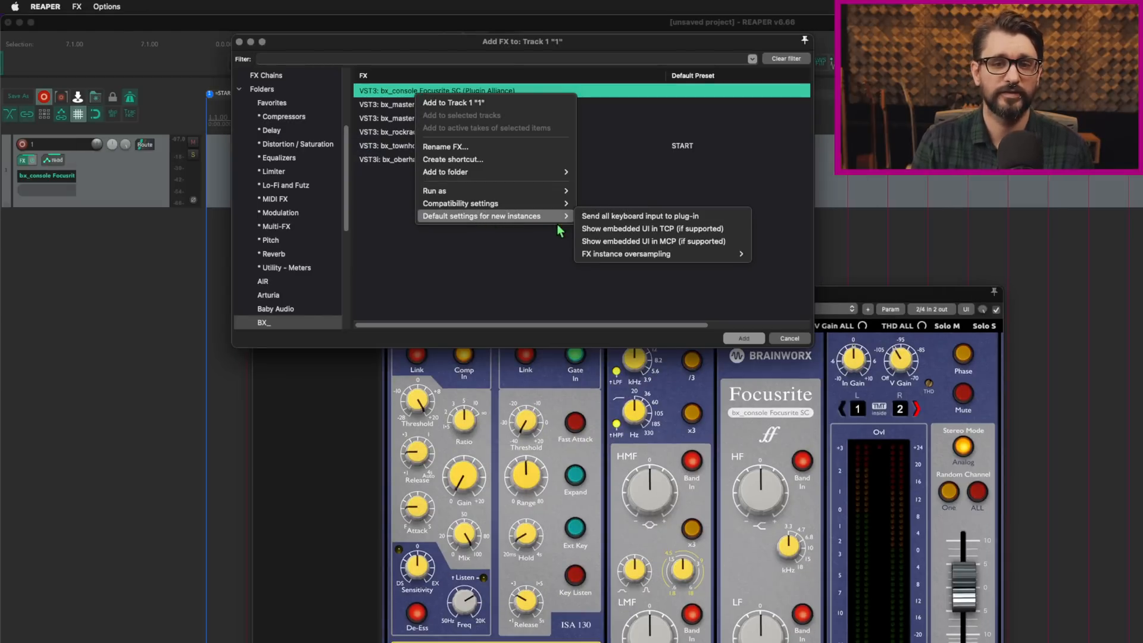
mouse_move(567, 222)
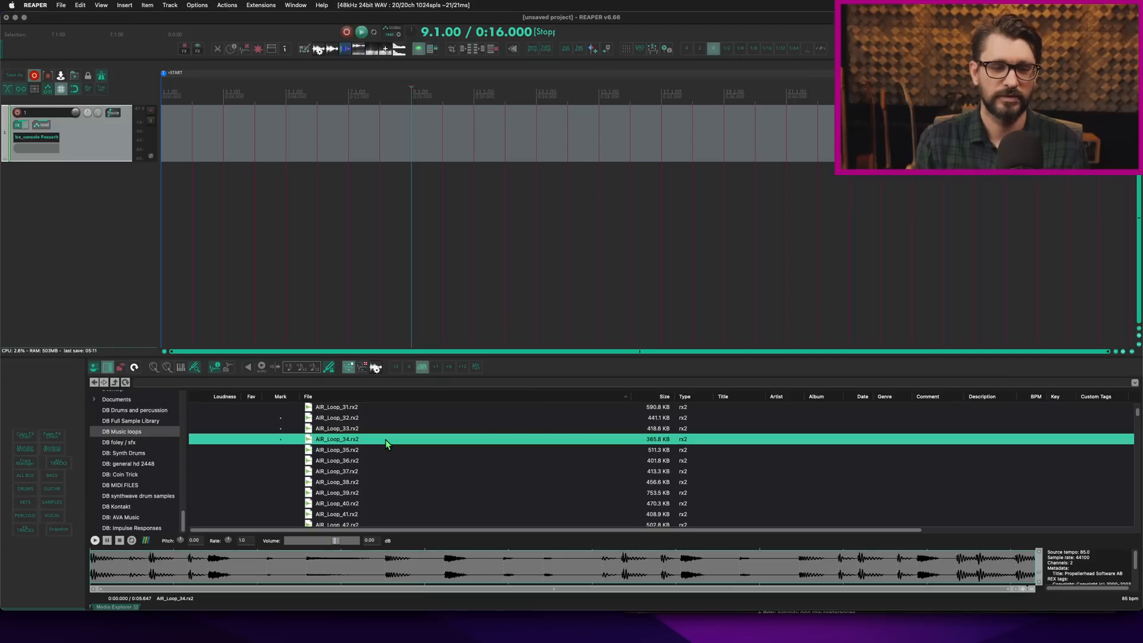
Drop AIR_Loop_33 onto track 1 as tempo-following beat slices.
click(336, 428)
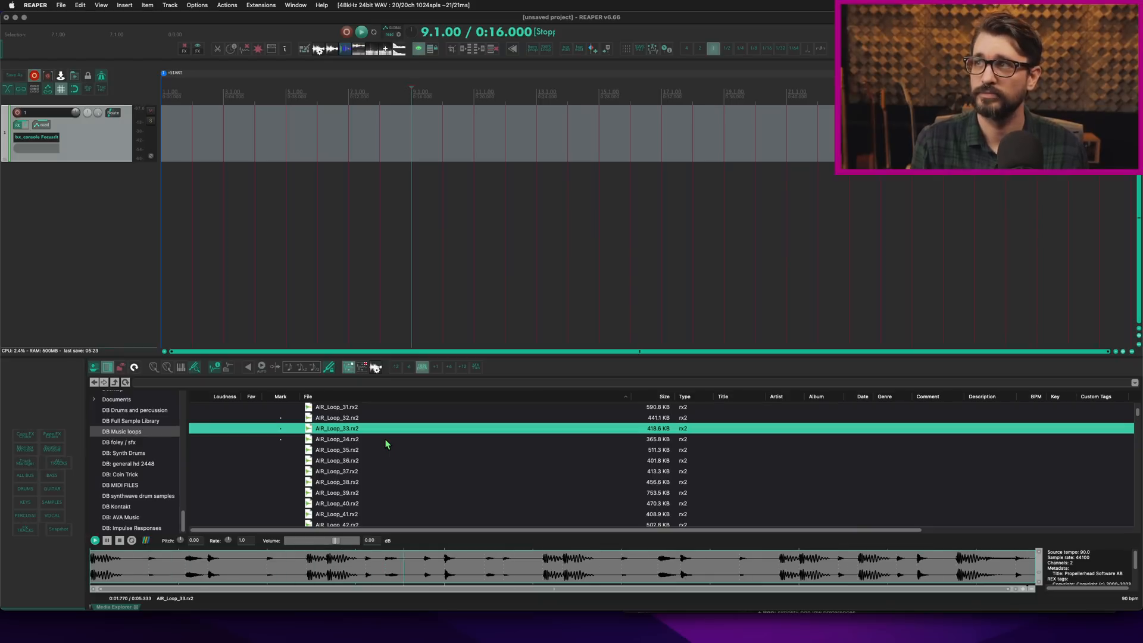
drag(336, 429, 348, 98)
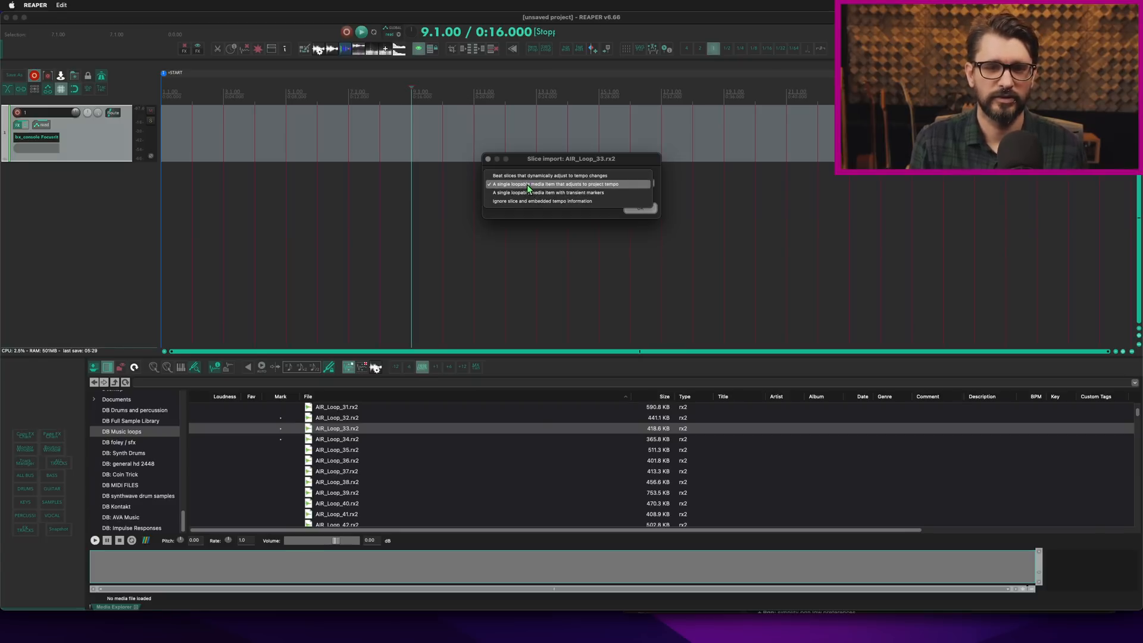
click(568, 175)
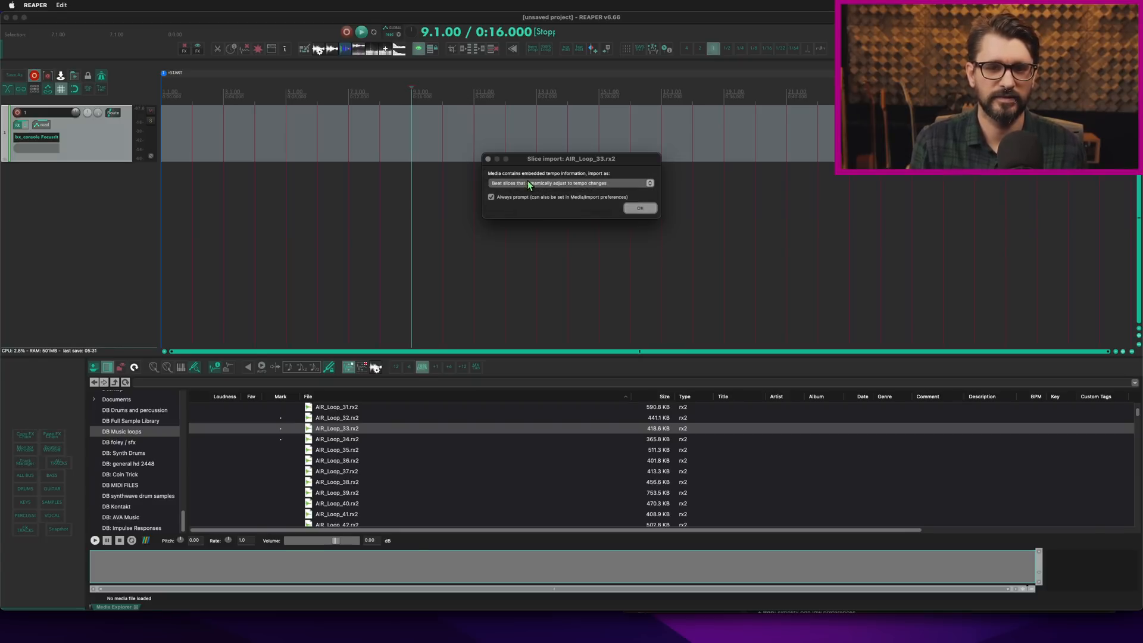
click(640, 208)
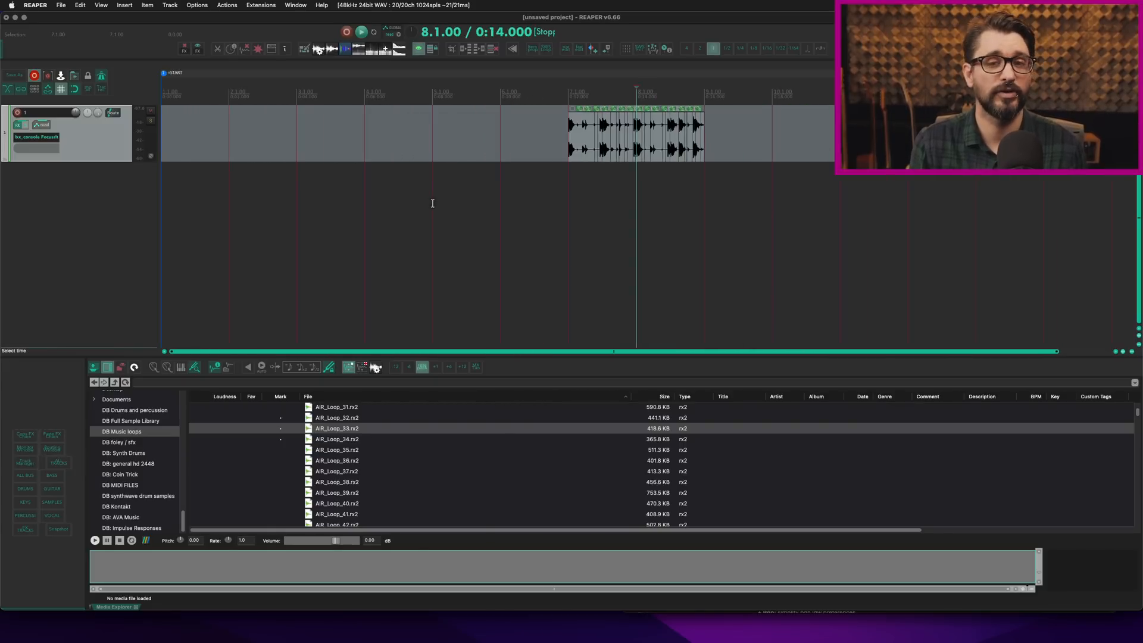
mouse_move(526, 297)
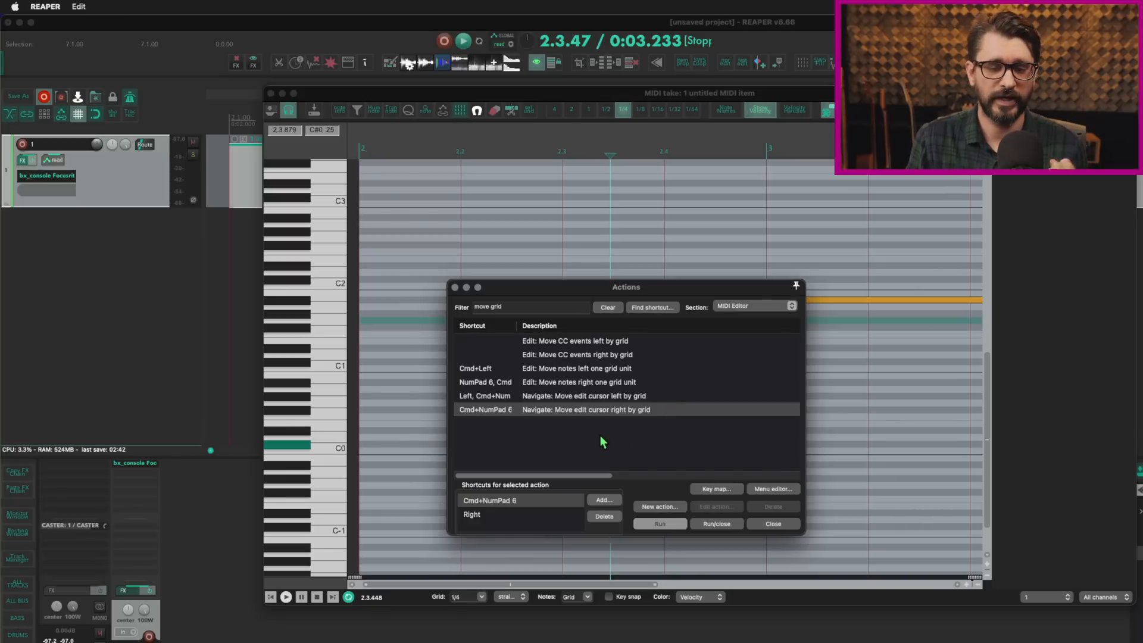
mouse_move(633, 407)
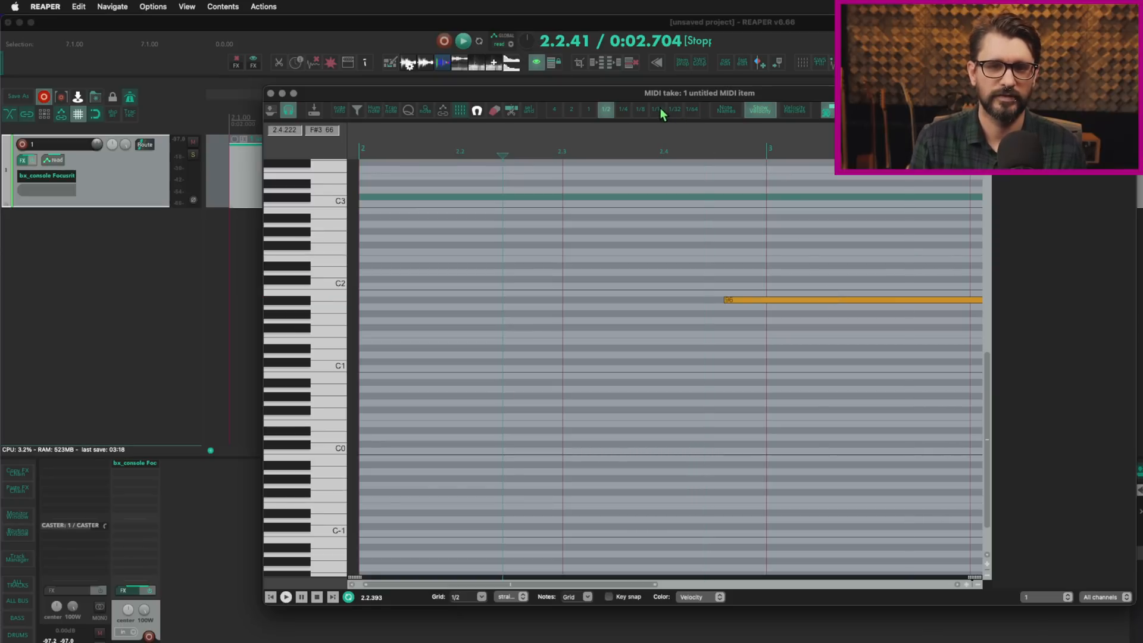
Set the MIDI editor grid to 1/8 and step the edit cursor to beat 2.4.
click(672, 110)
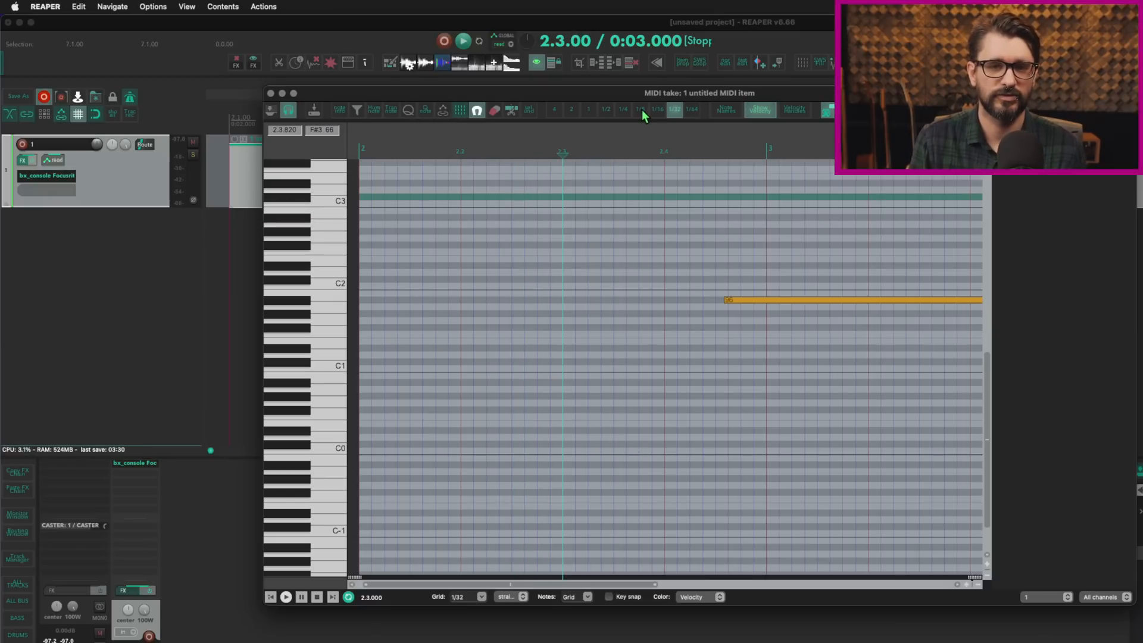
click(637, 109)
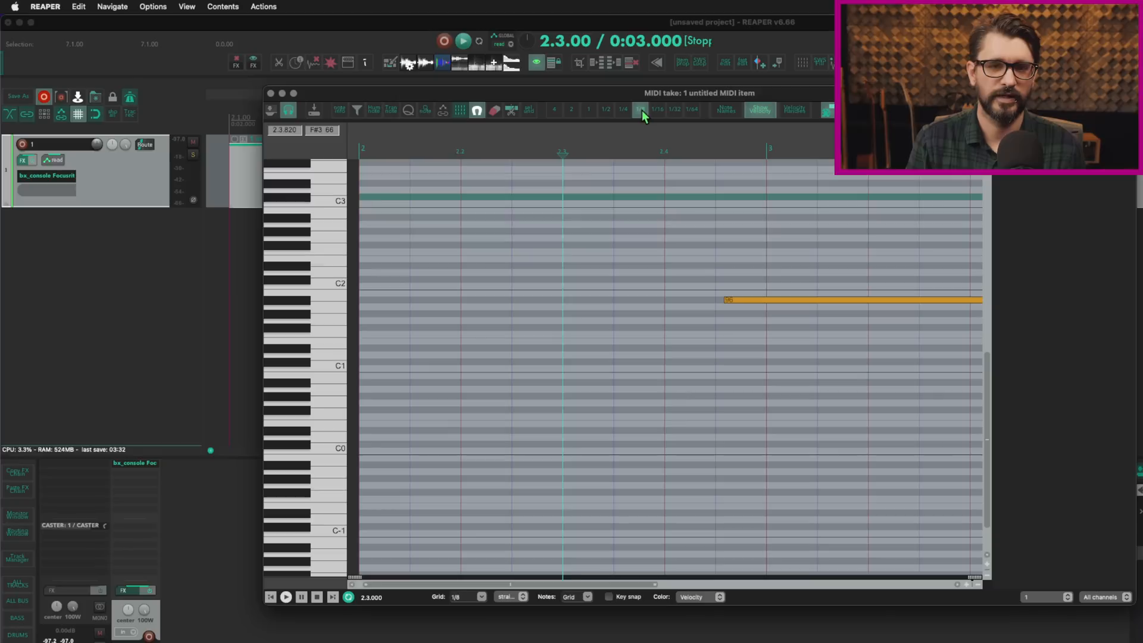
click(649, 109)
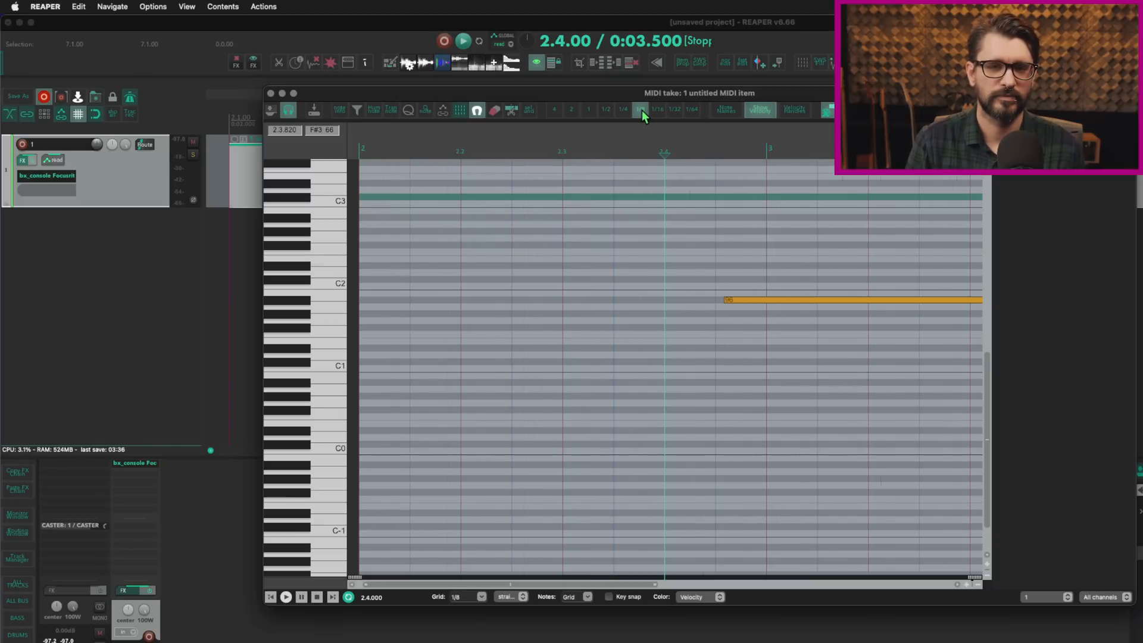
click(623, 110)
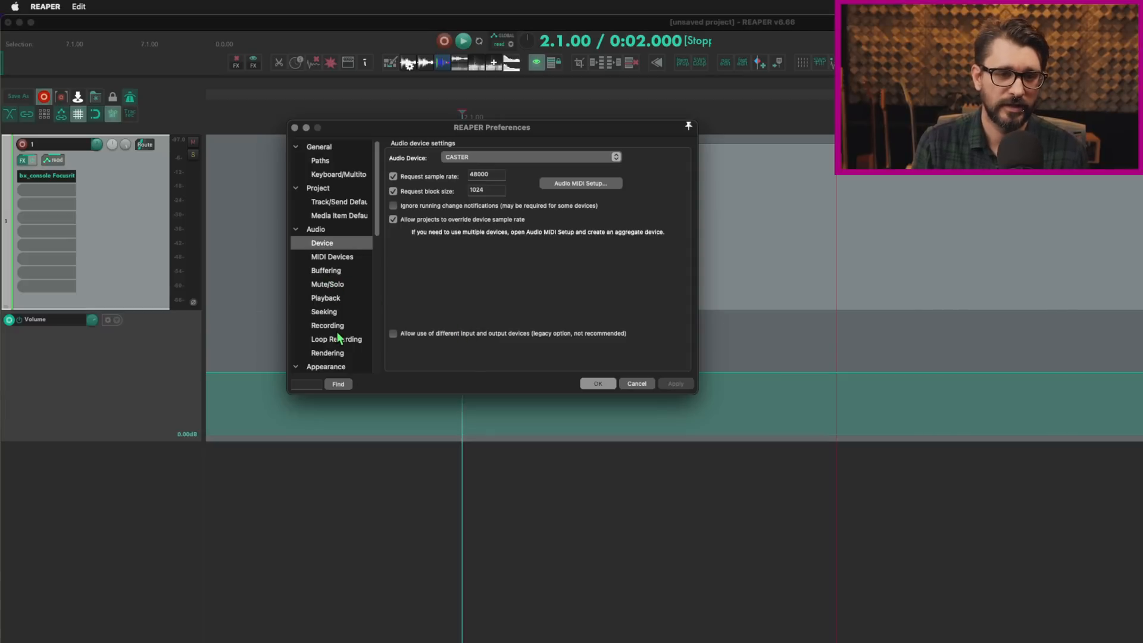
Choose 'Razor edit envelope area' as the Mouse Modifiers context.
scroll(down, 3)
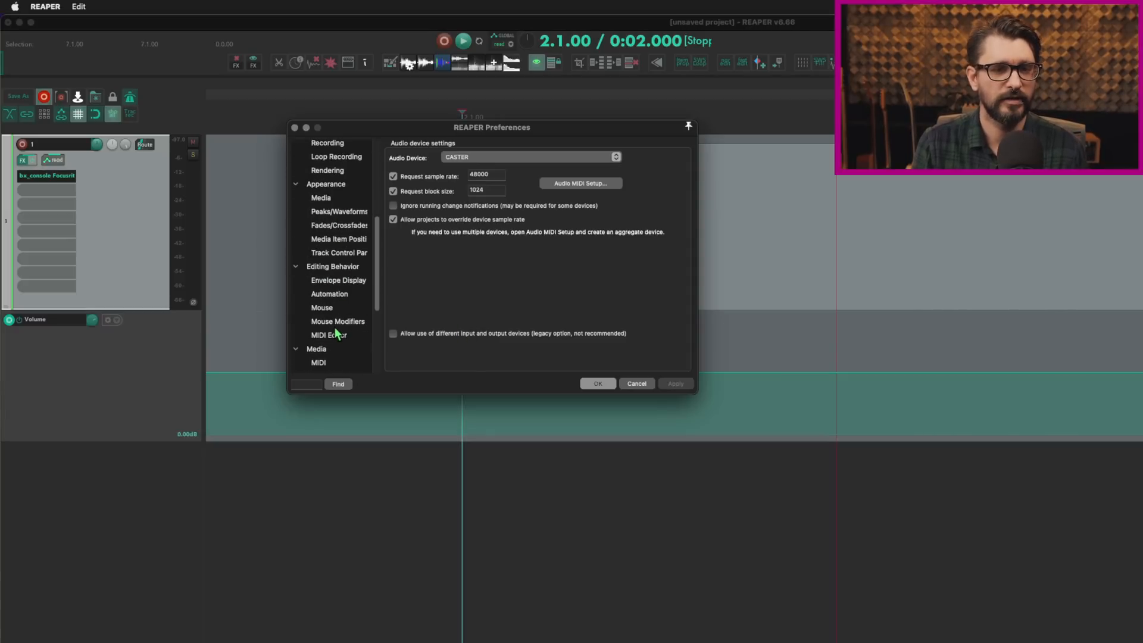
click(337, 321)
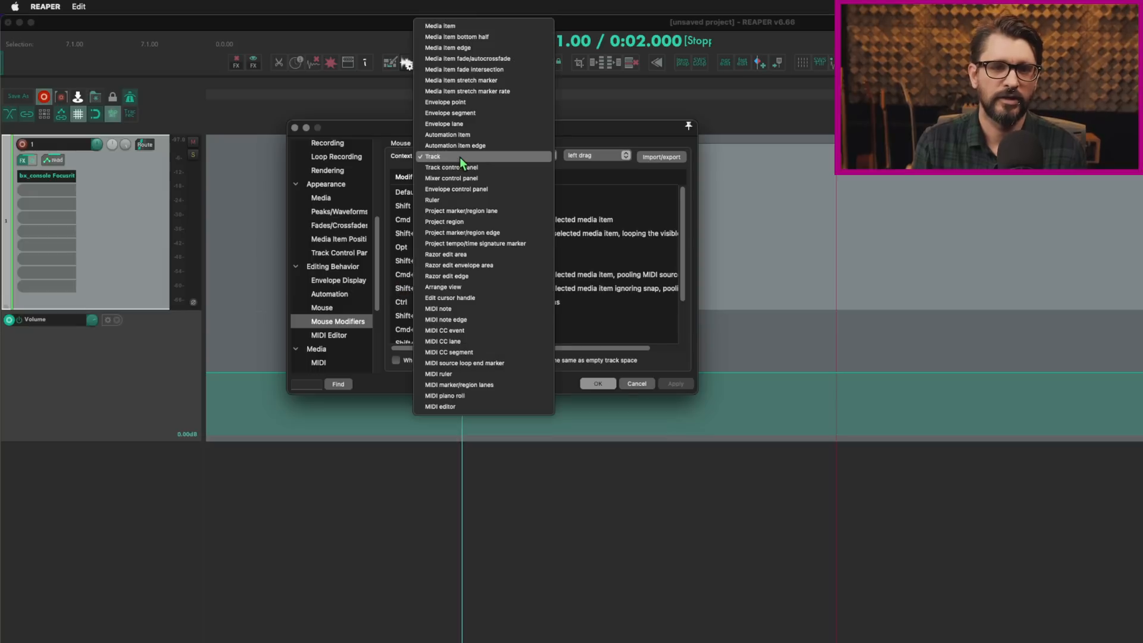
mouse_move(483, 265)
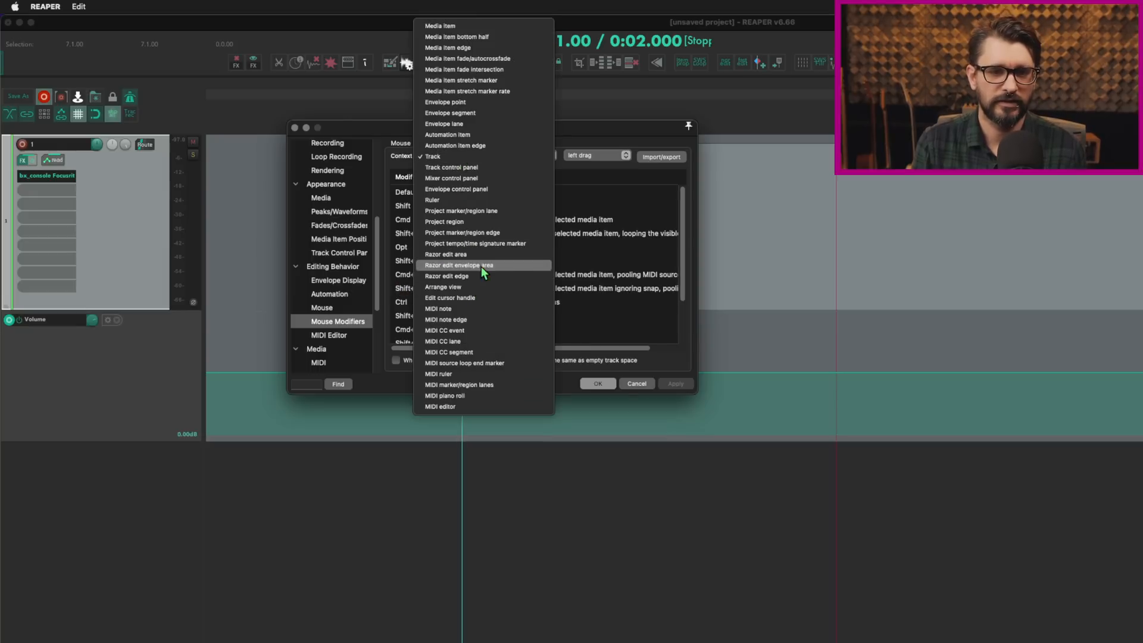
click(458, 264)
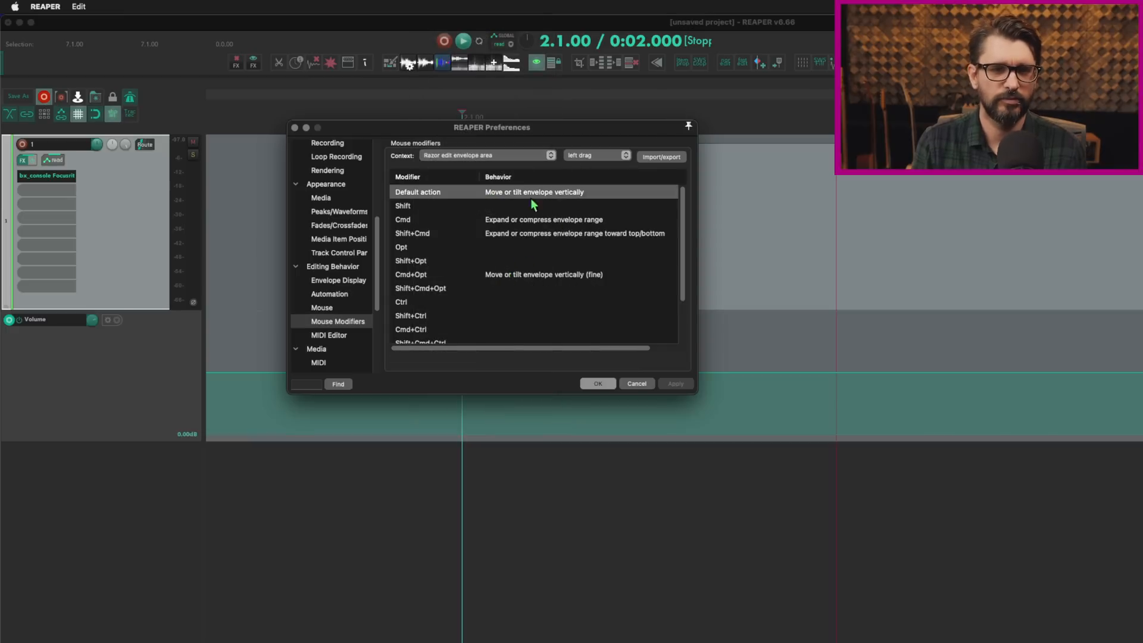
mouse_move(588, 253)
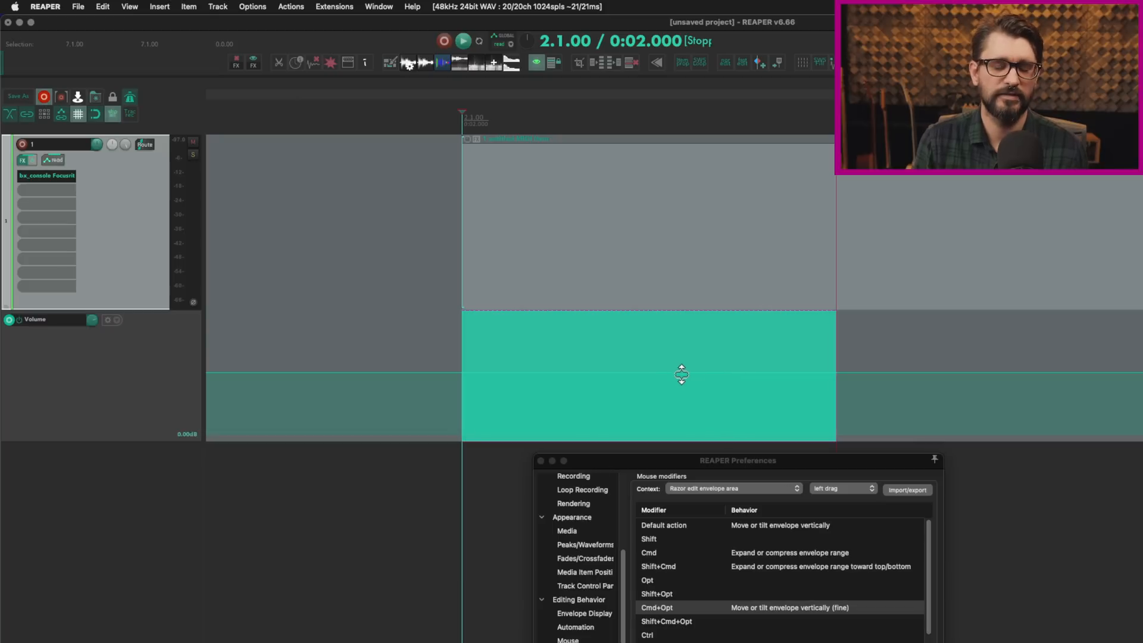
mouse_move(467, 373)
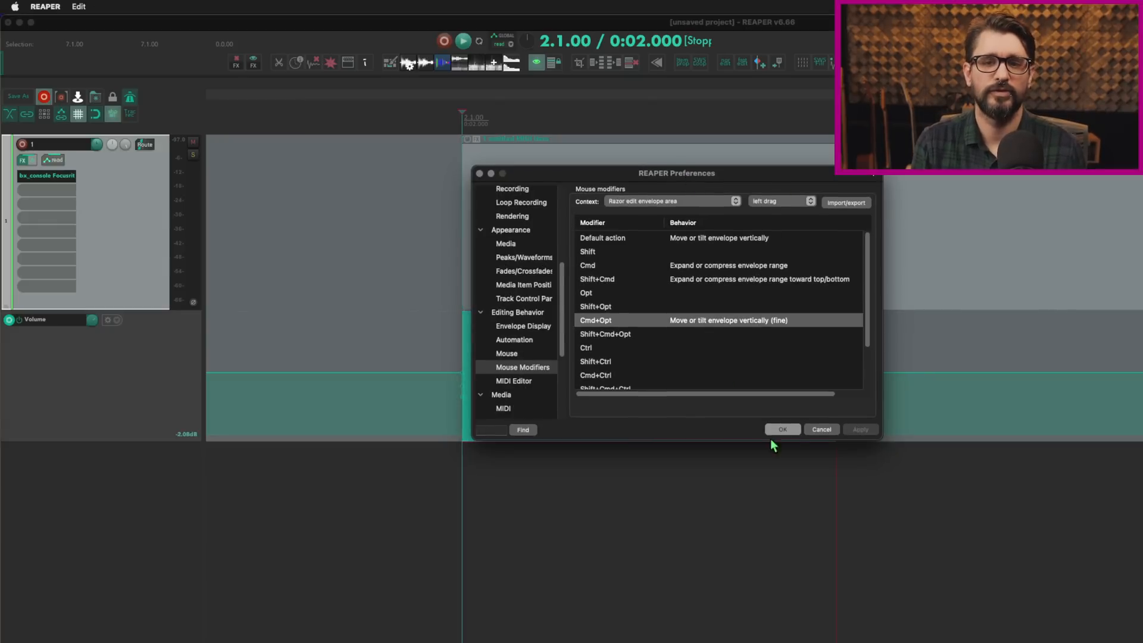
Close Preferences with OK after adjusting the razor-area volume envelope.
click(130, 6)
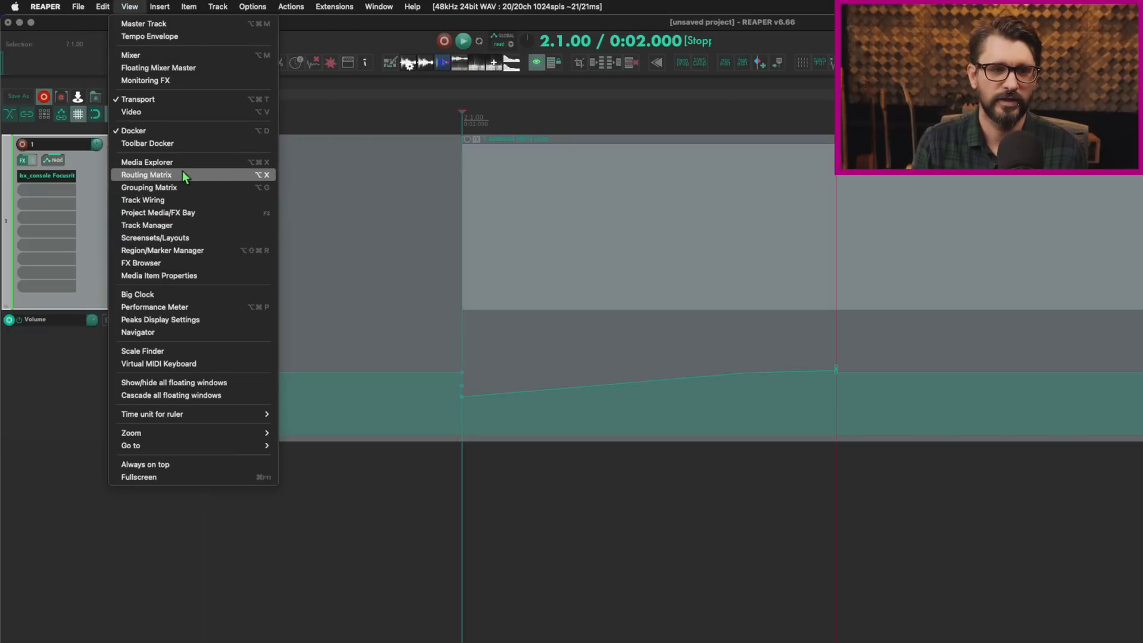
Open the routing matrix, read its help popup, and dismiss it.
click(146, 175)
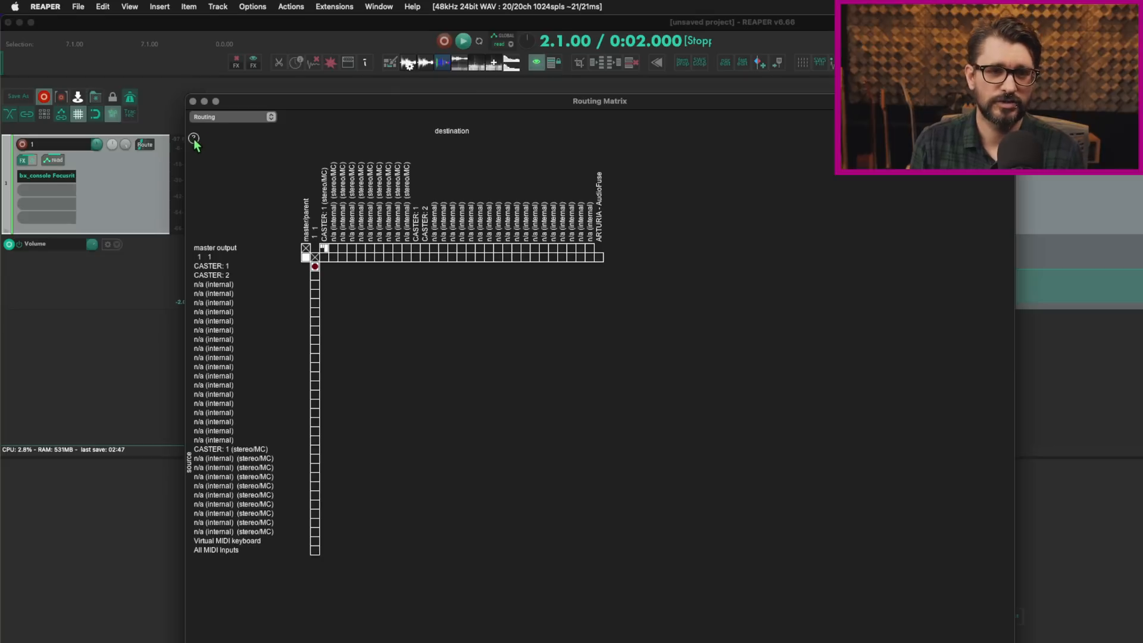
click(195, 138)
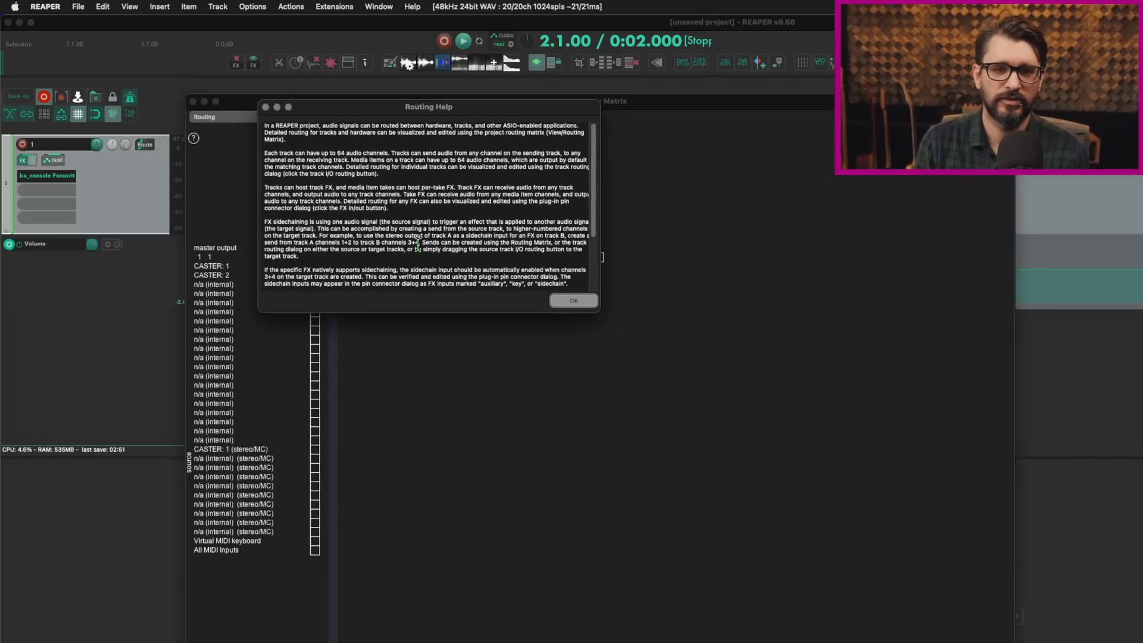
mouse_move(611, 161)
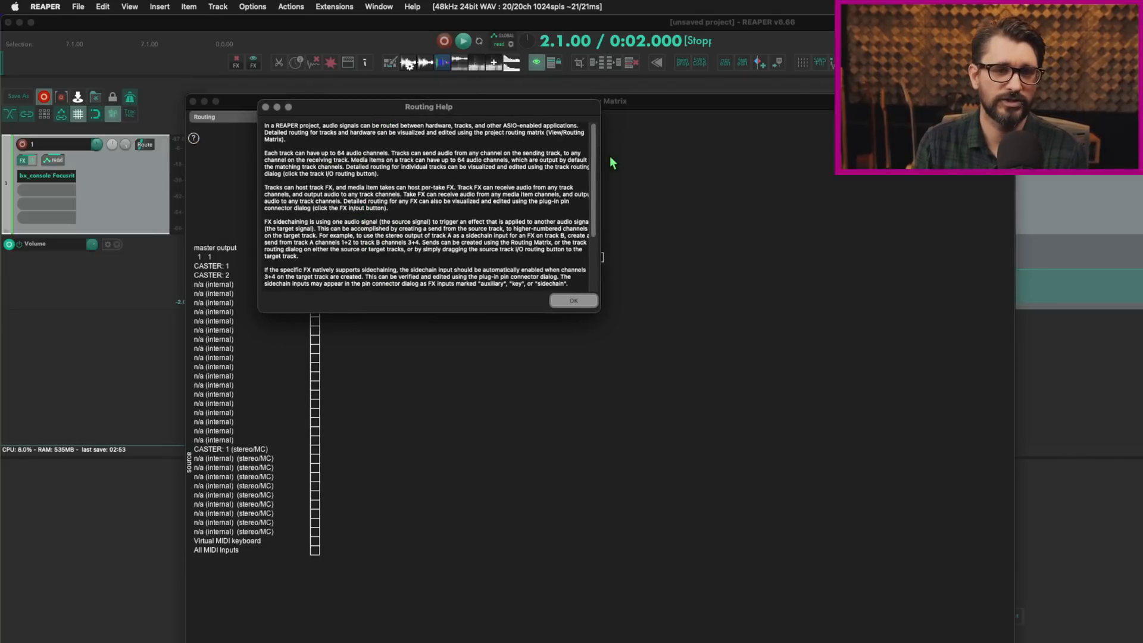
scroll(down, 3)
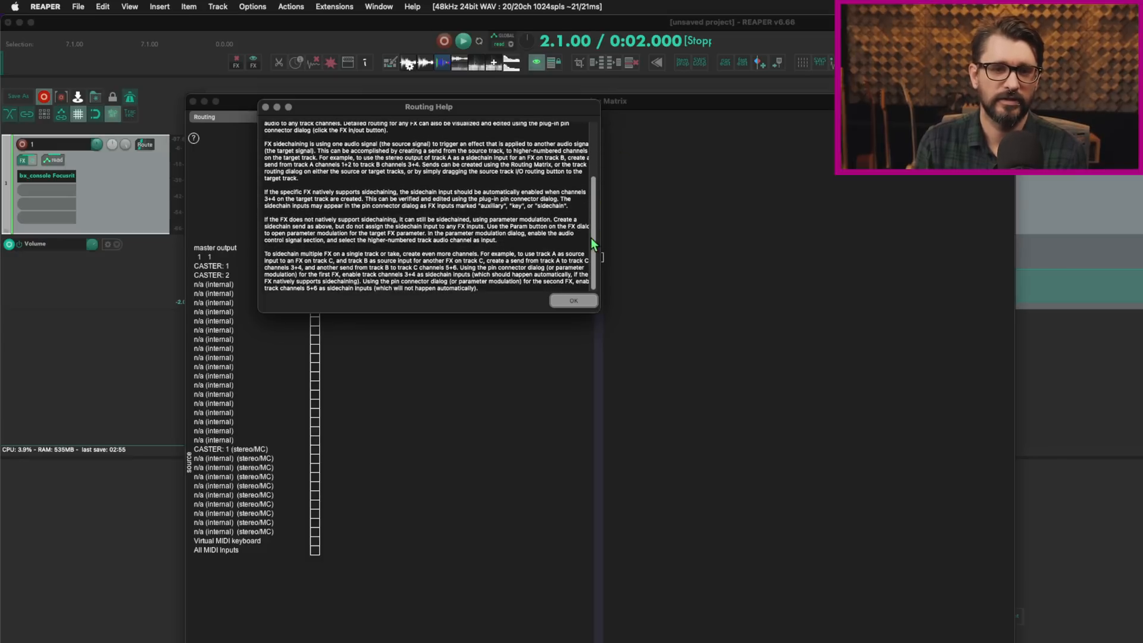
scroll(up, 3)
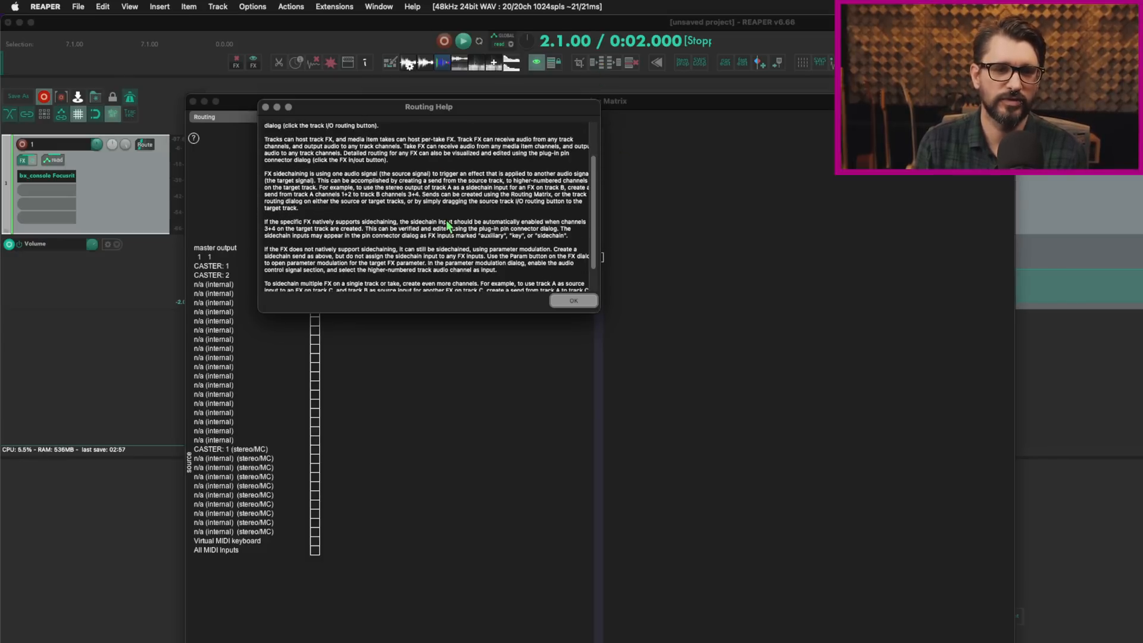
click(573, 300)
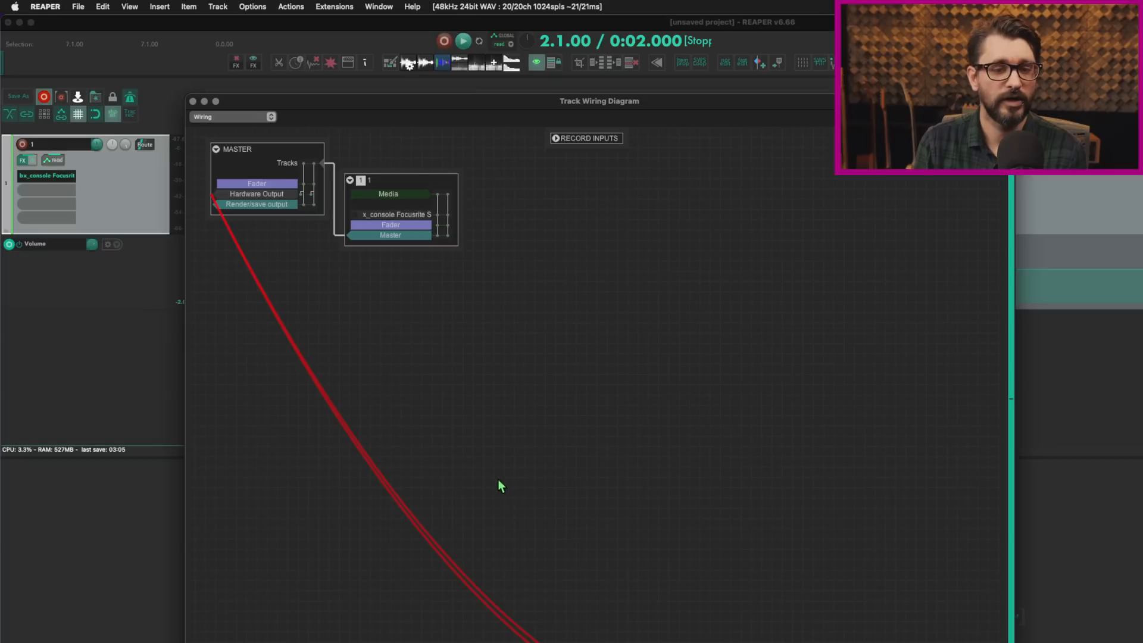
mouse_move(239, 121)
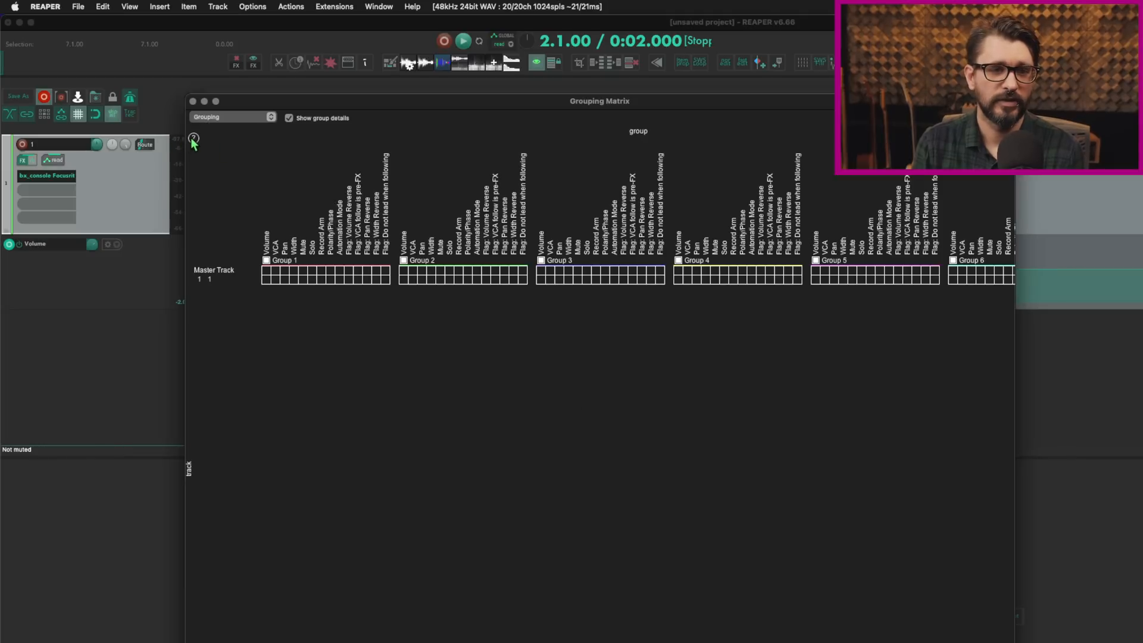
View the grouping help, switch to Region Render matrix, and close its help.
click(194, 139)
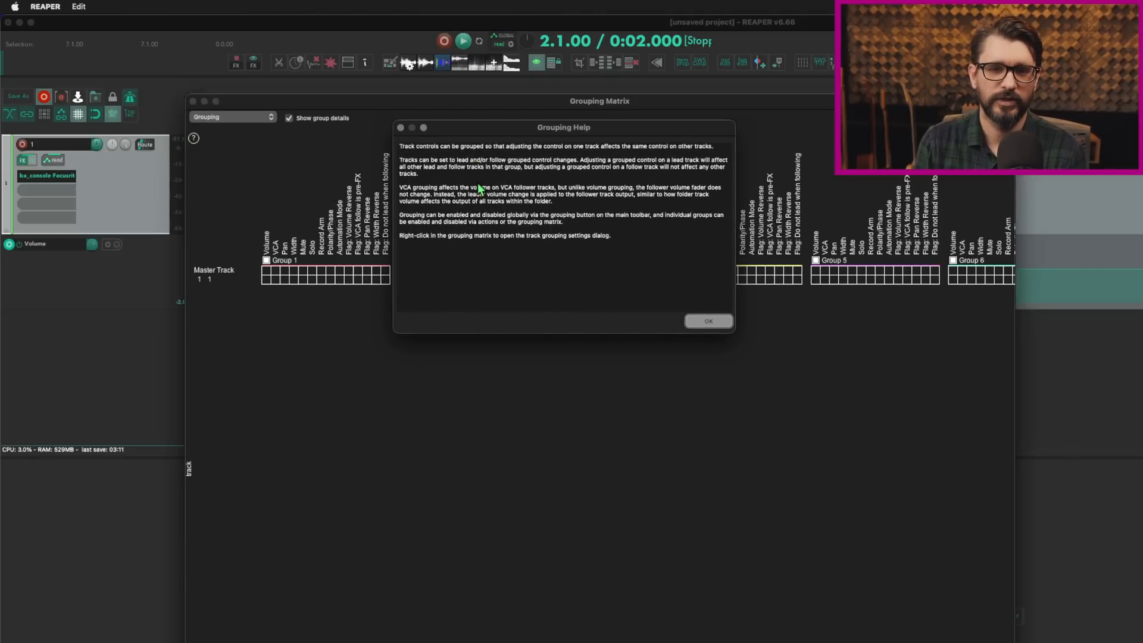
mouse_move(470, 180)
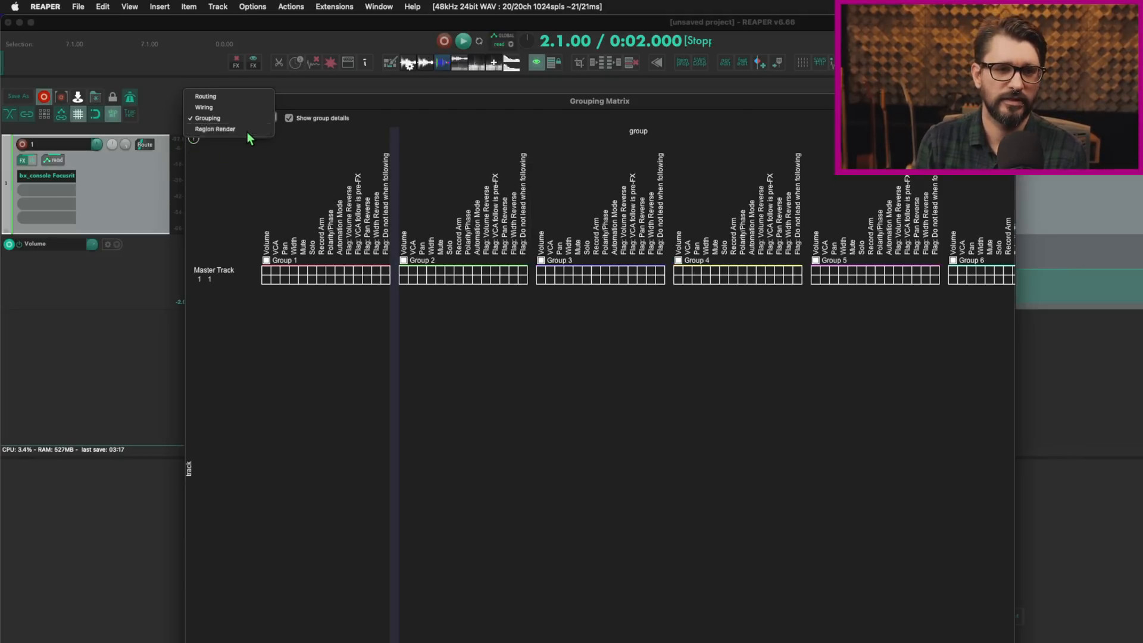
click(215, 130)
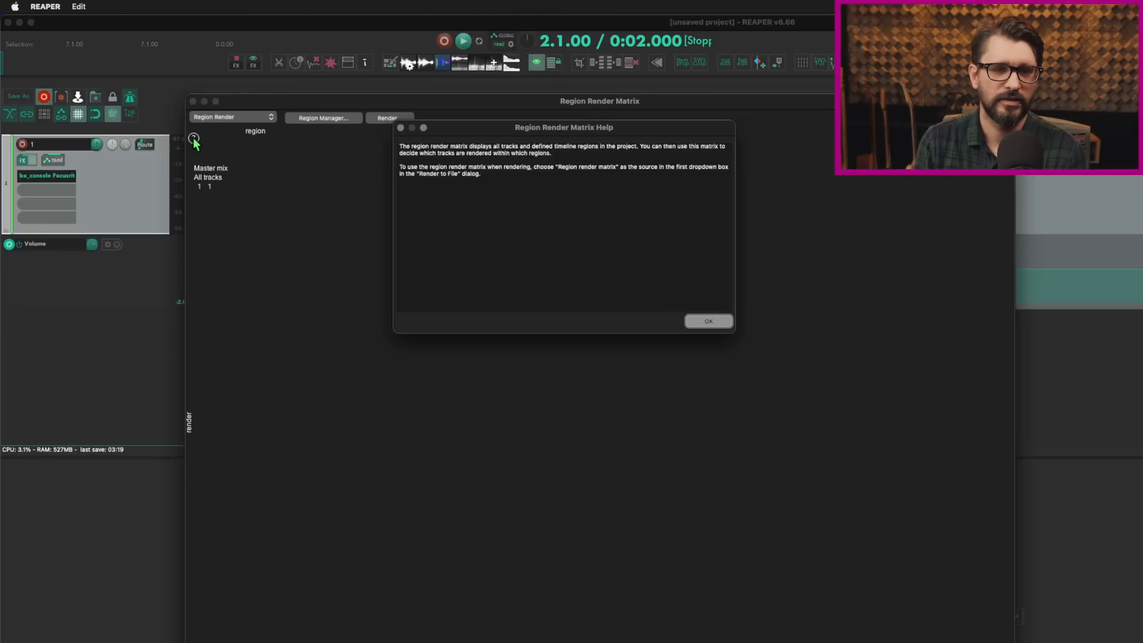
mouse_move(531, 220)
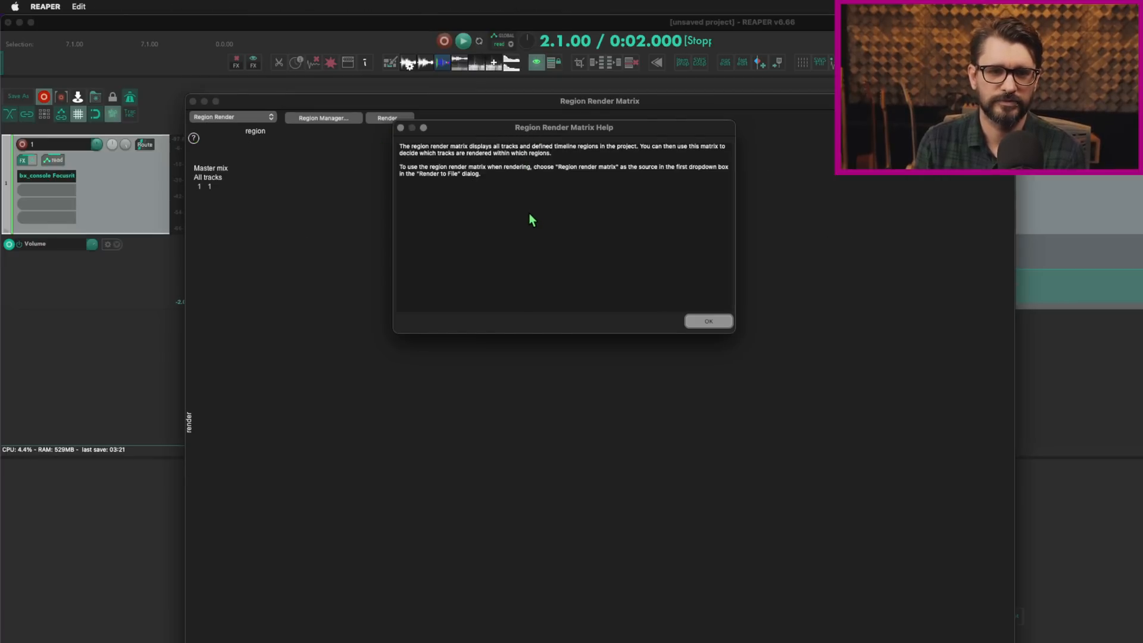
click(707, 321)
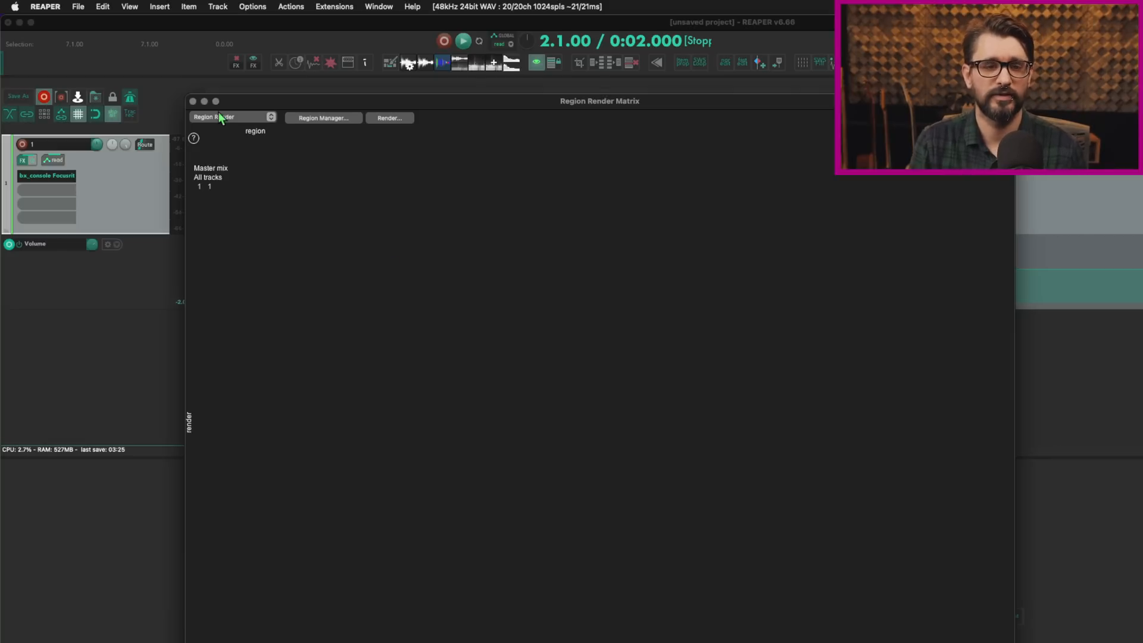
mouse_move(254, 162)
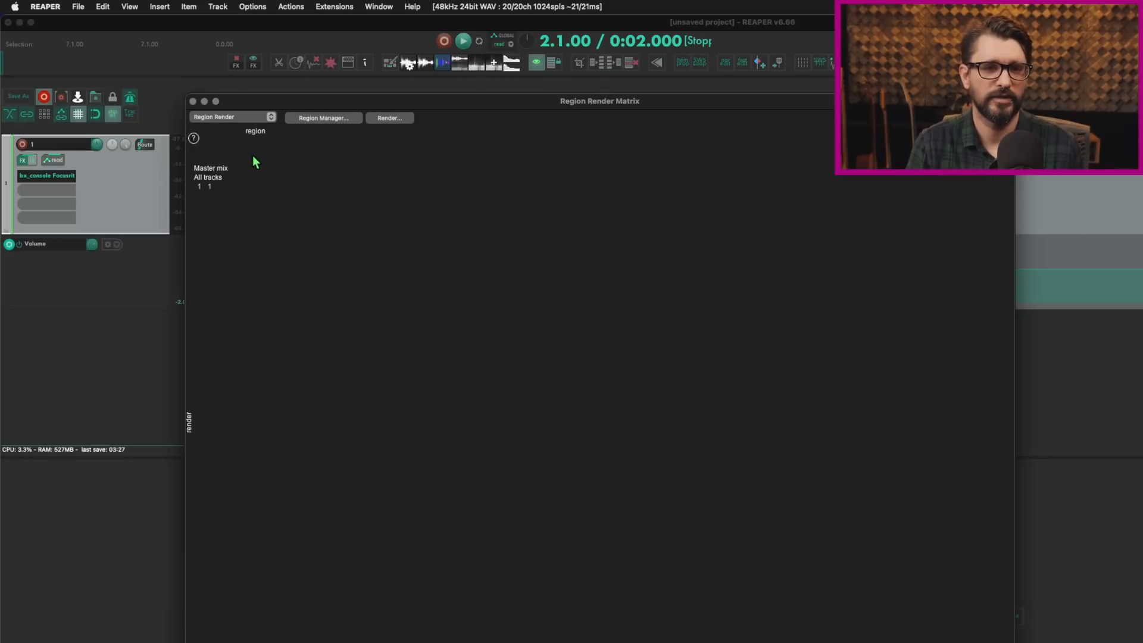
mouse_move(262, 166)
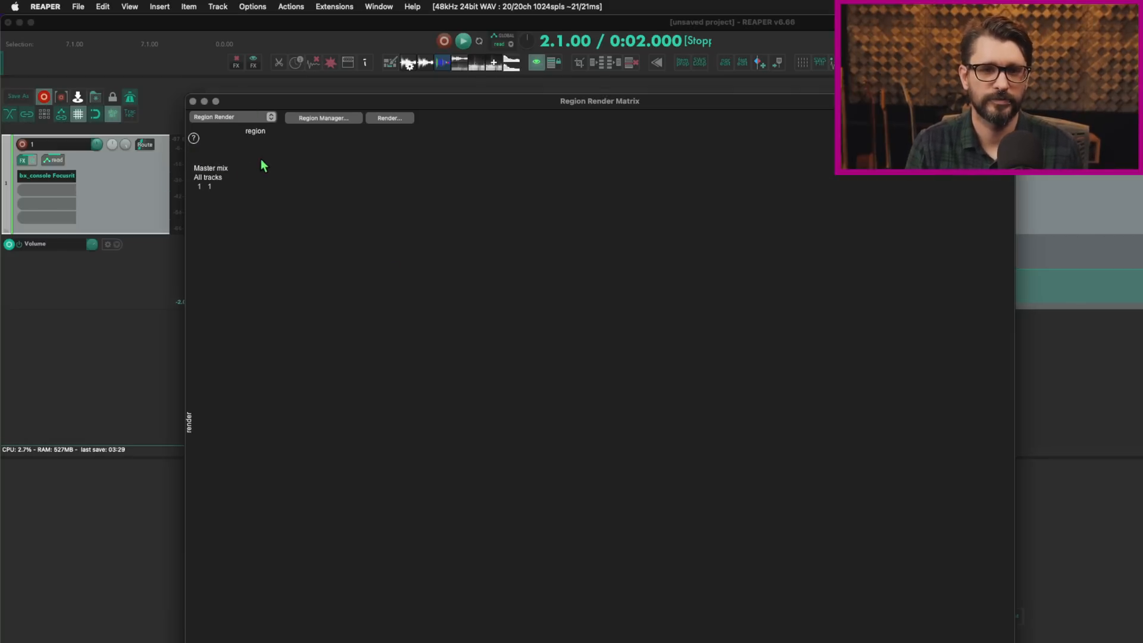
click(77, 7)
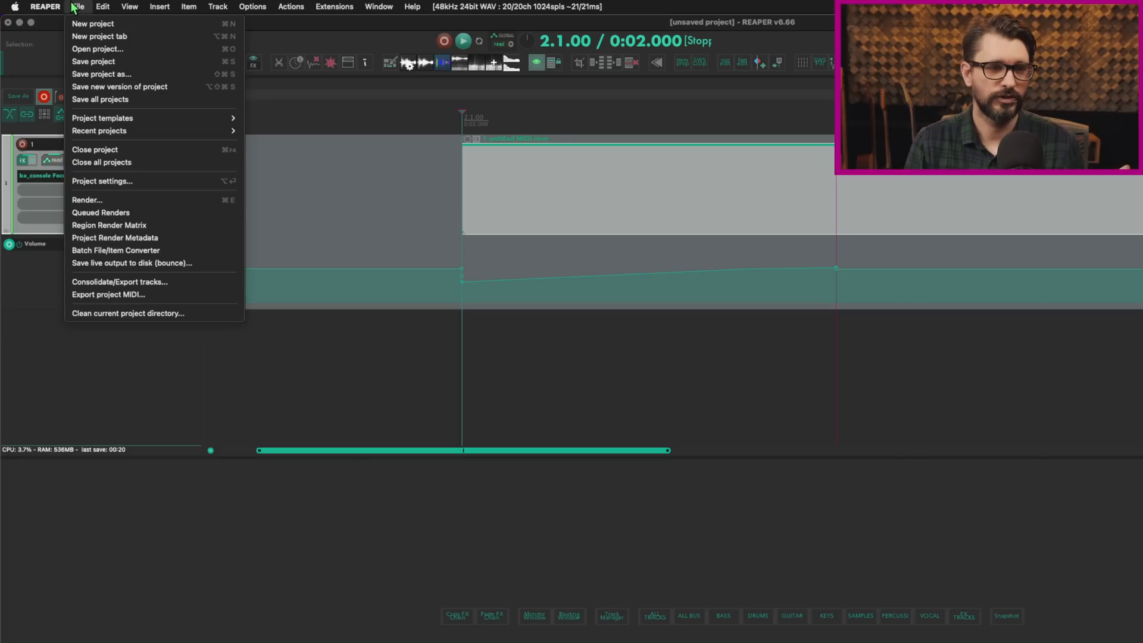
mouse_move(135, 184)
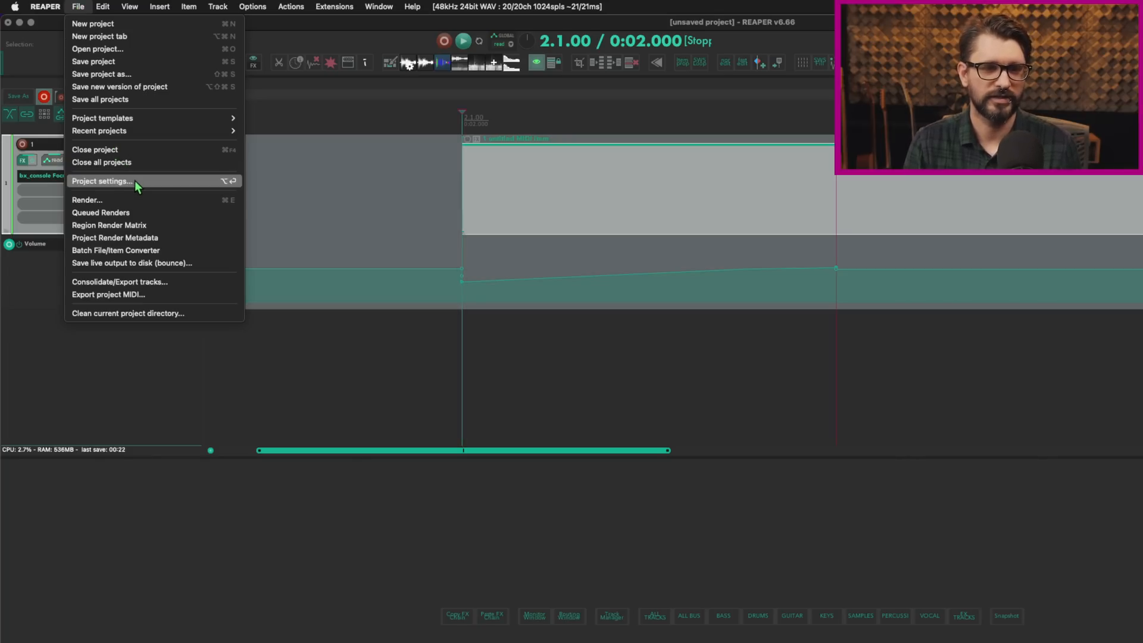
Open Project Settings and review pan law values and gain compensation.
click(102, 181)
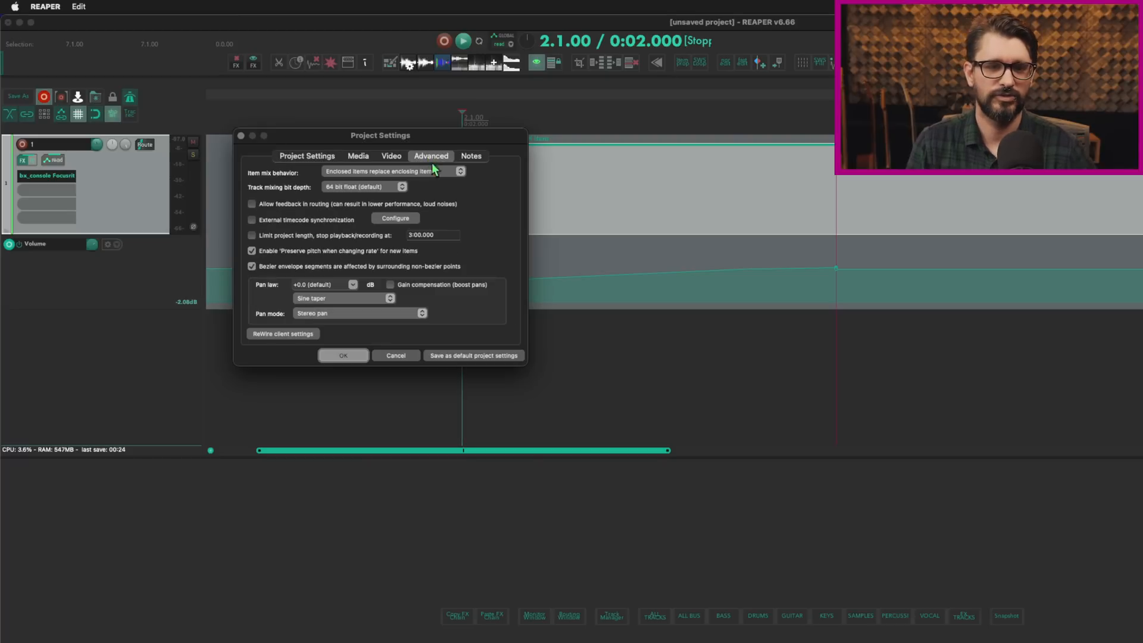
mouse_move(344, 305)
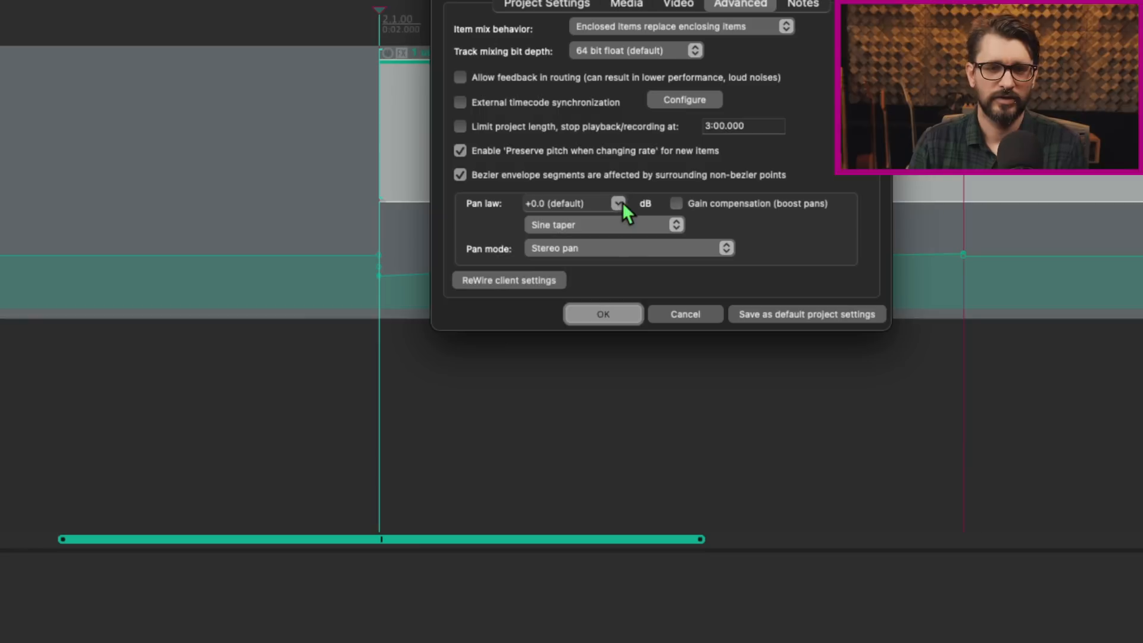
click(618, 203)
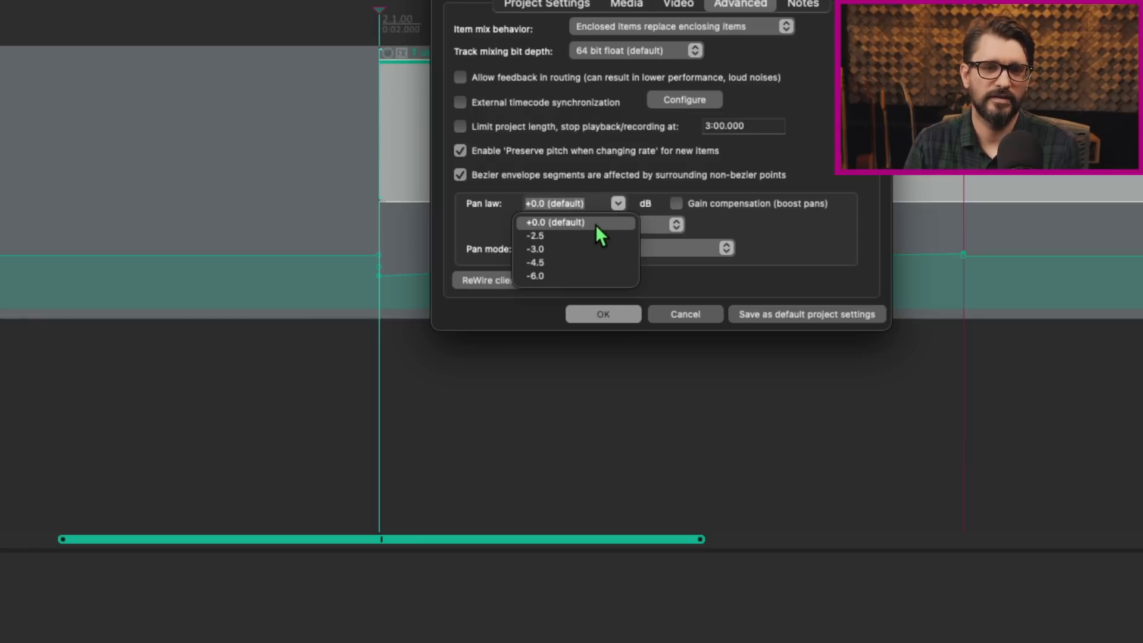
mouse_move(559, 266)
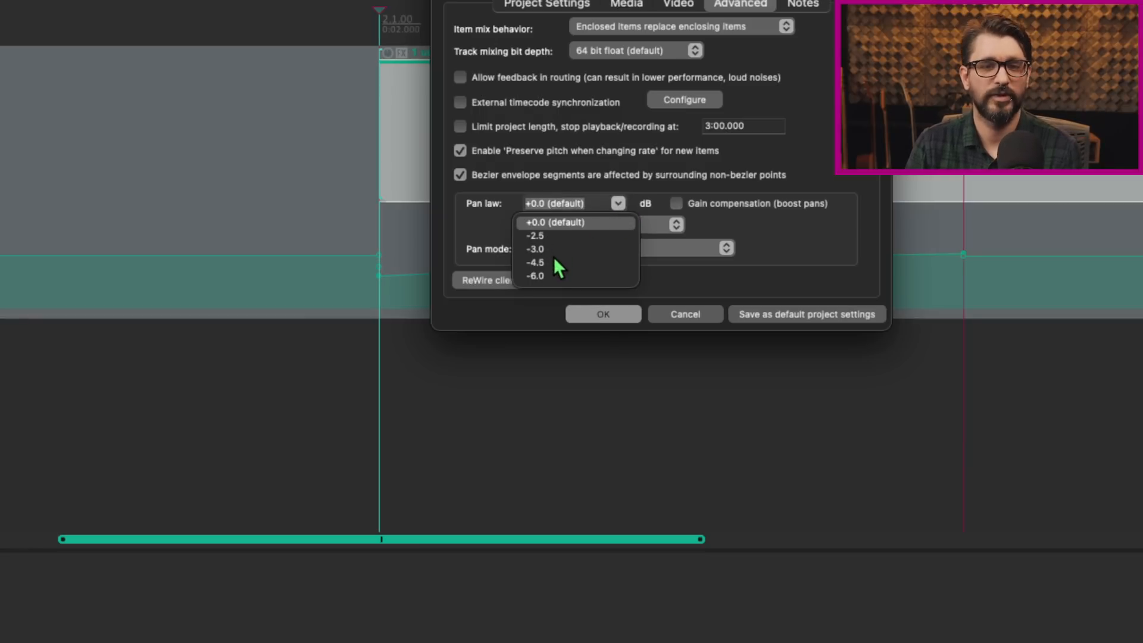
mouse_move(608, 250)
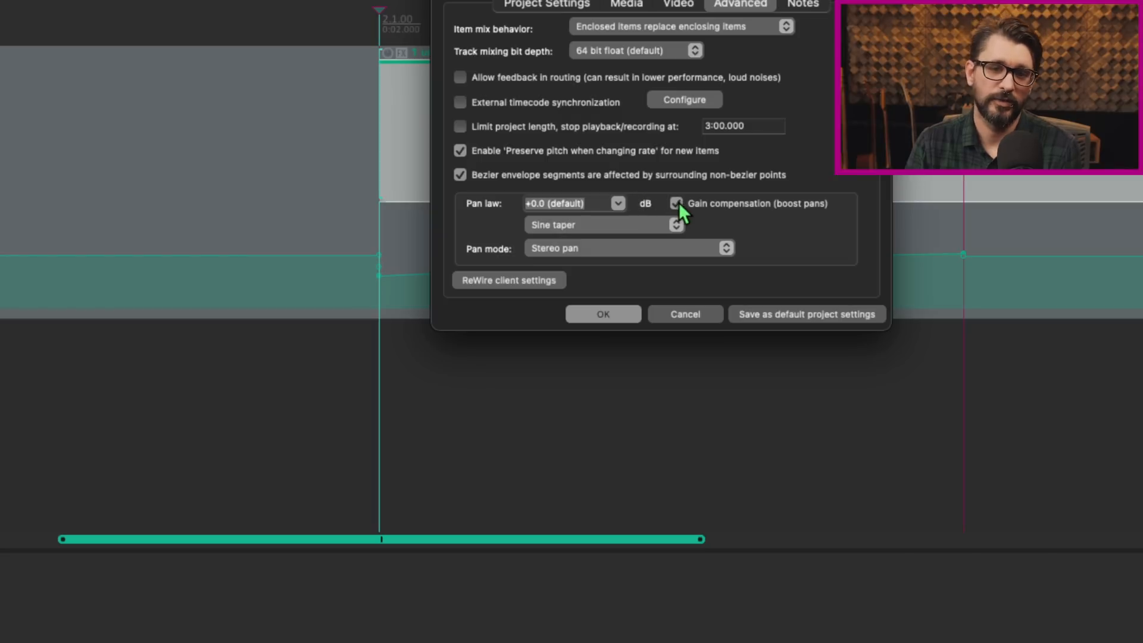
click(676, 204)
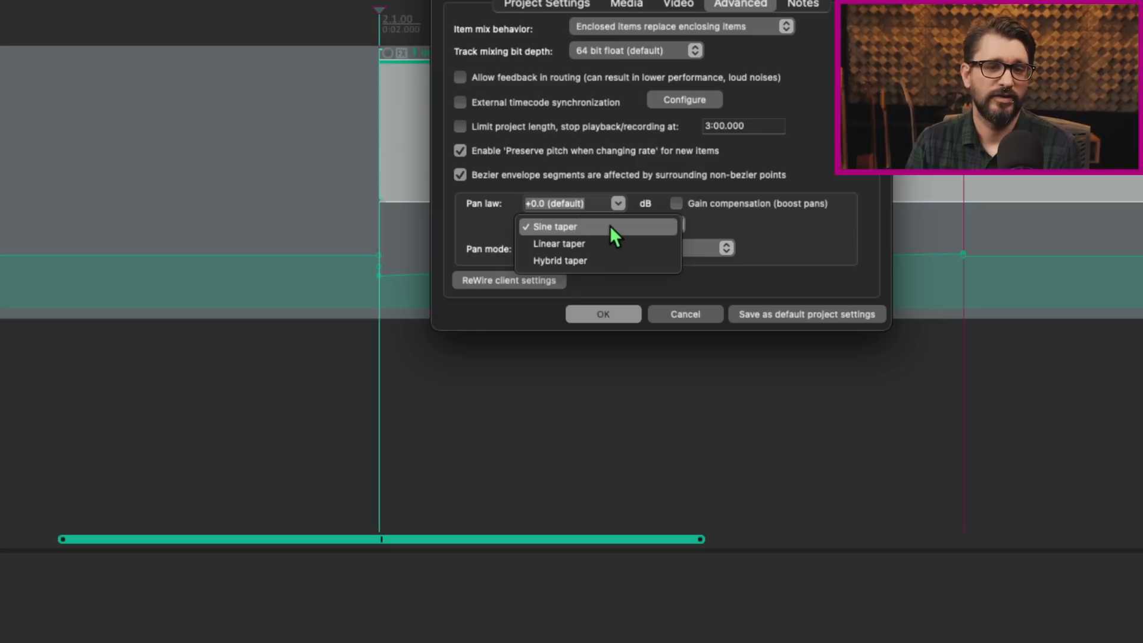
mouse_move(604, 267)
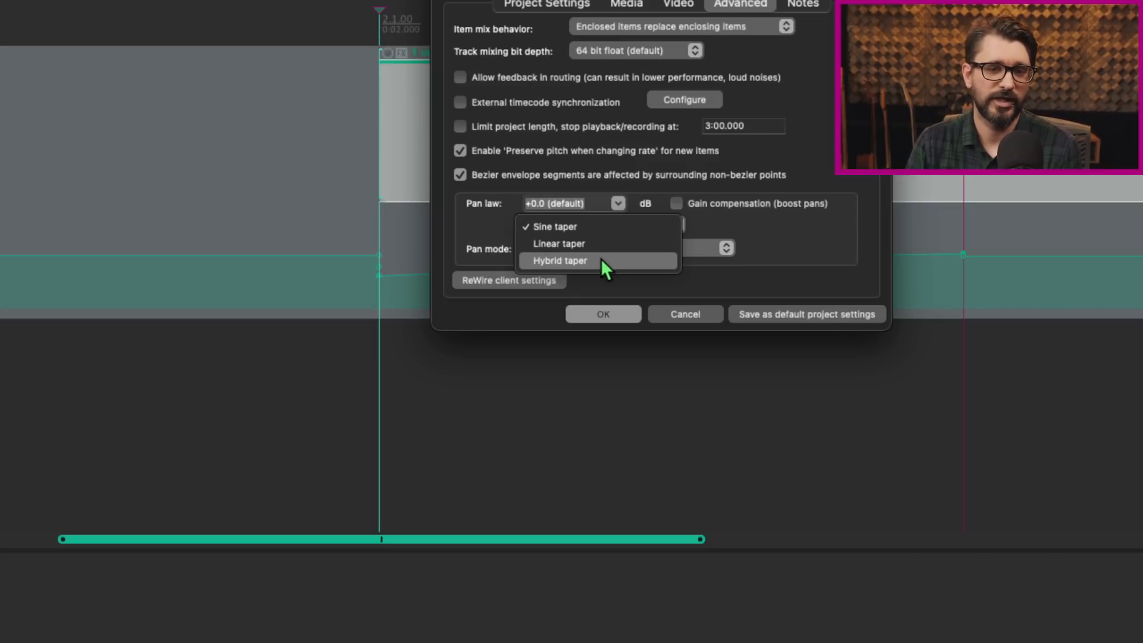
mouse_move(581, 244)
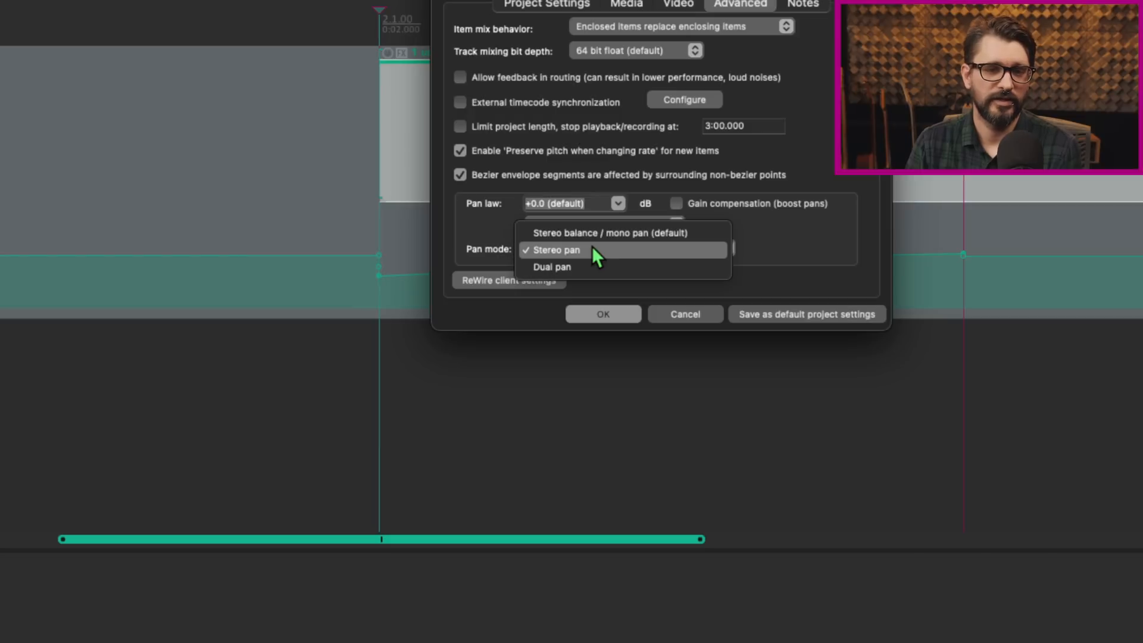
mouse_move(640, 233)
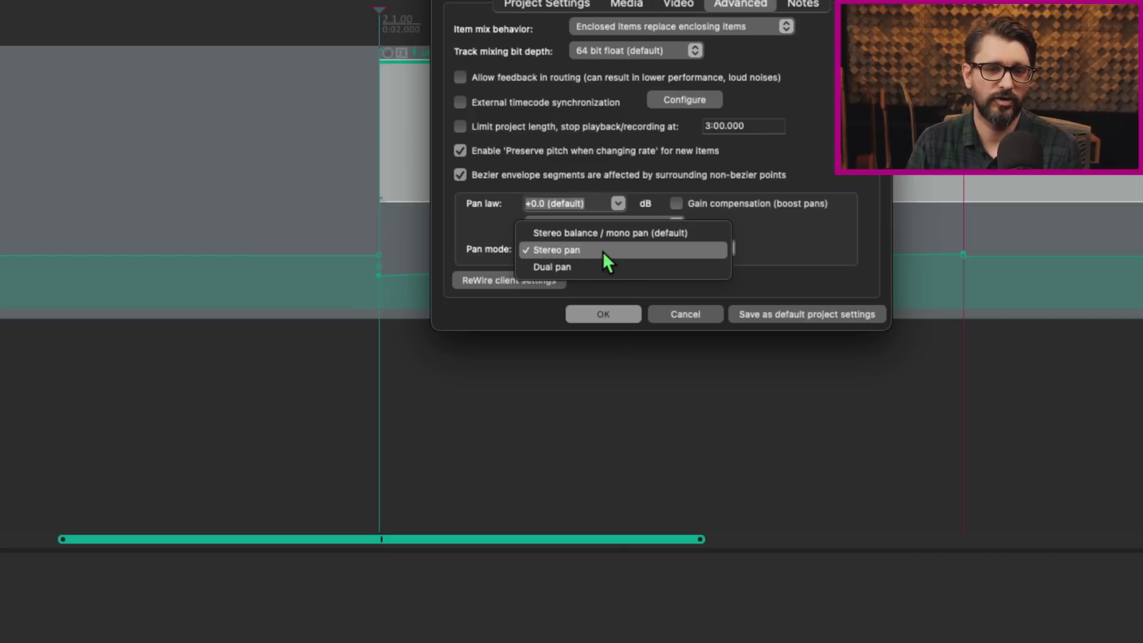
mouse_move(587, 264)
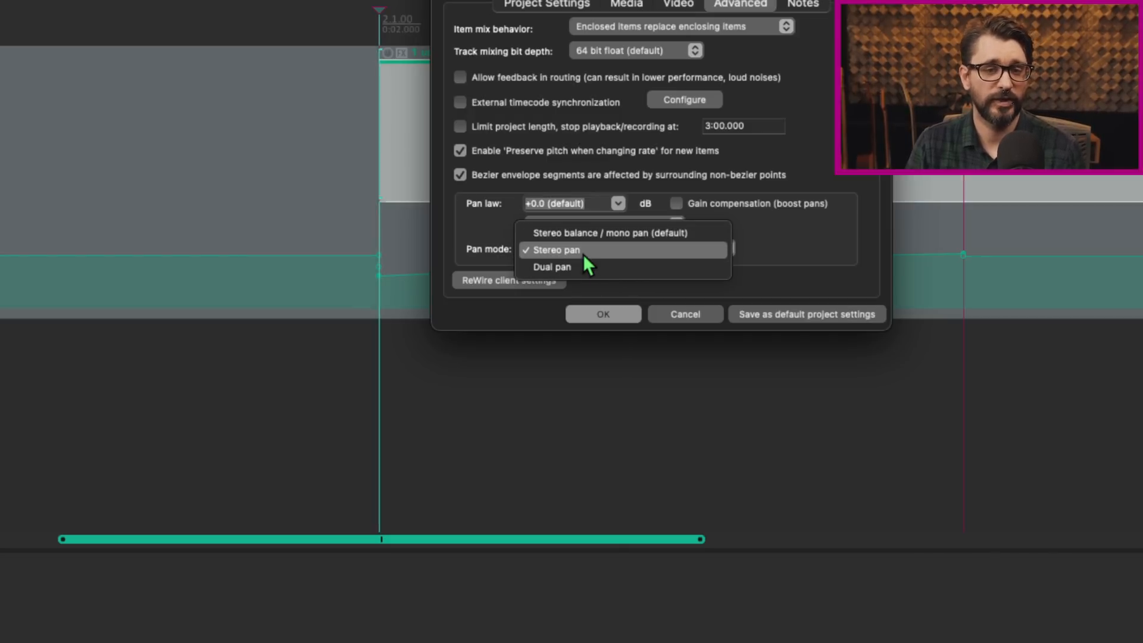
mouse_move(583, 267)
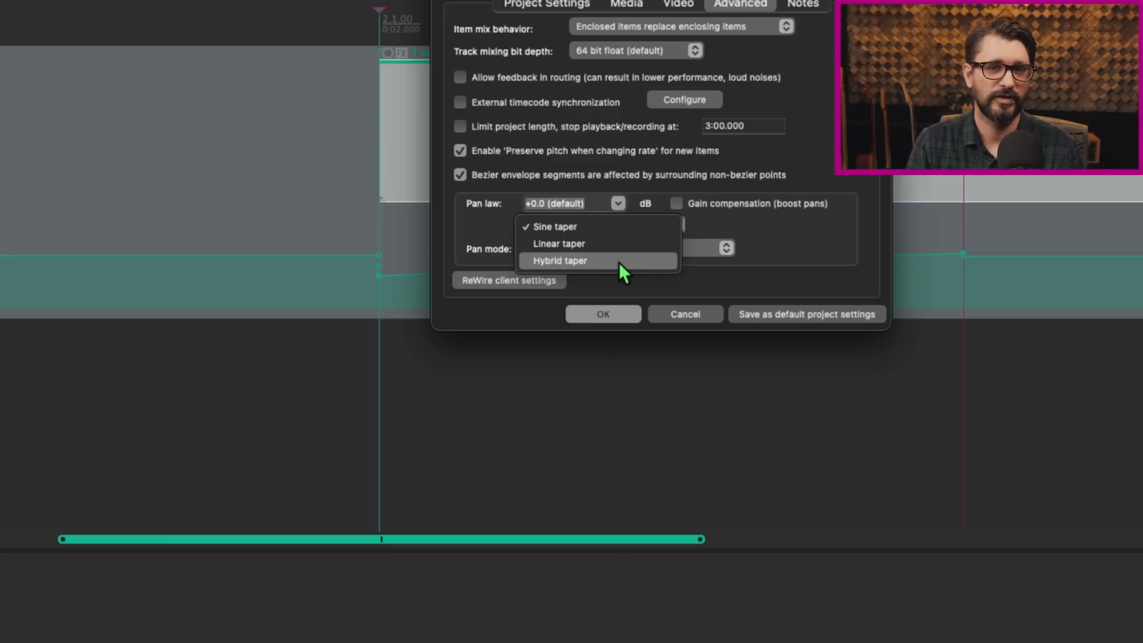
mouse_move(644, 283)
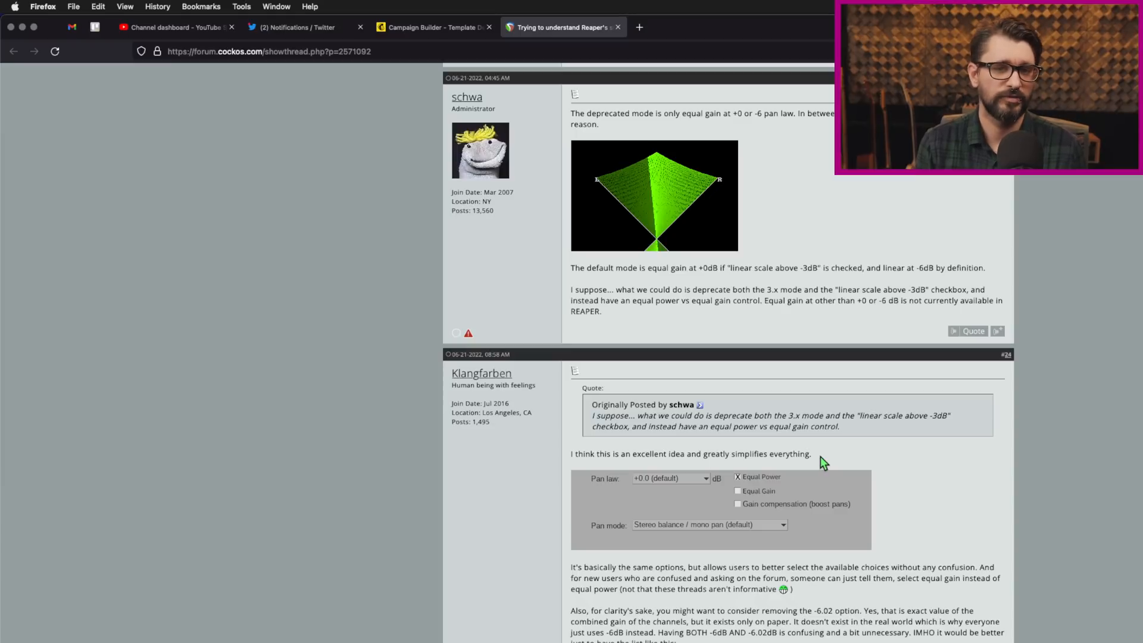
mouse_move(698, 193)
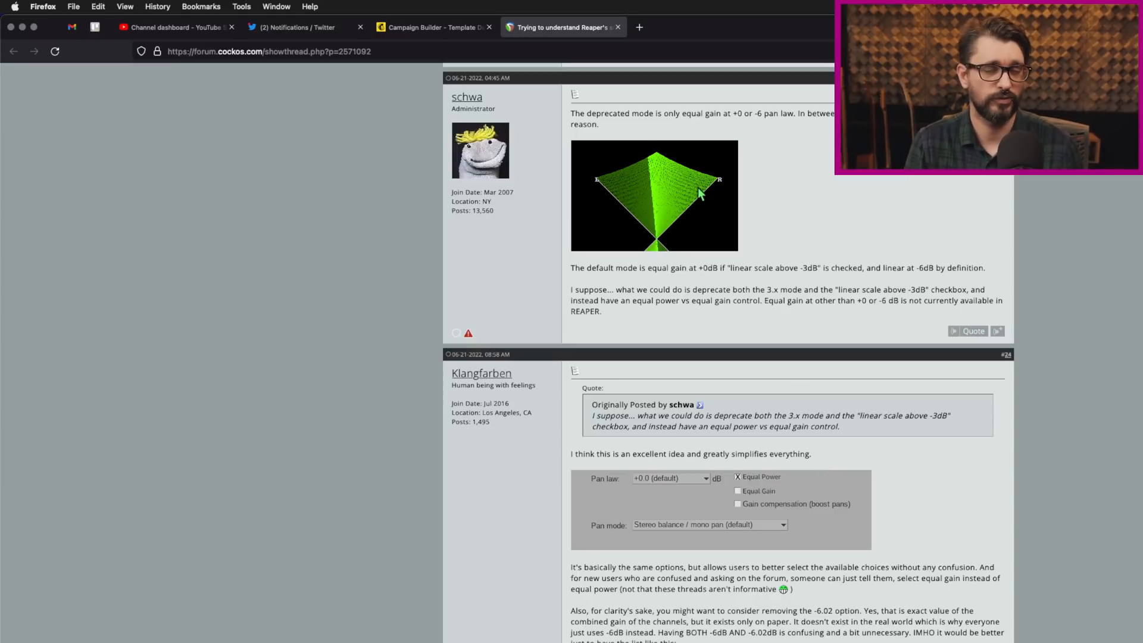
mouse_move(692, 178)
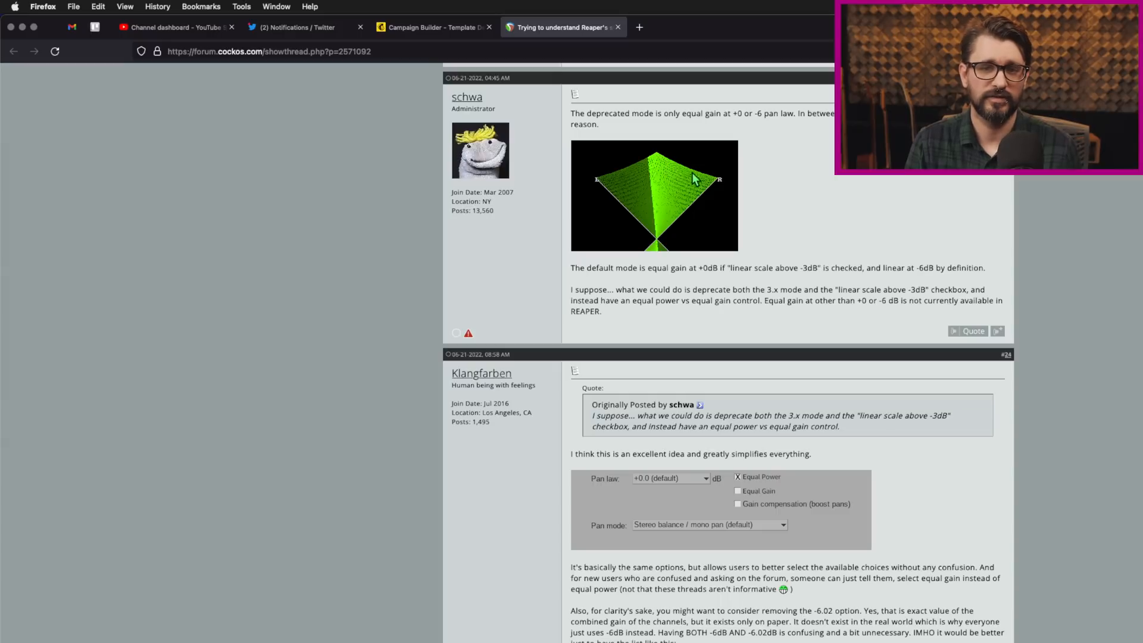
mouse_move(678, 179)
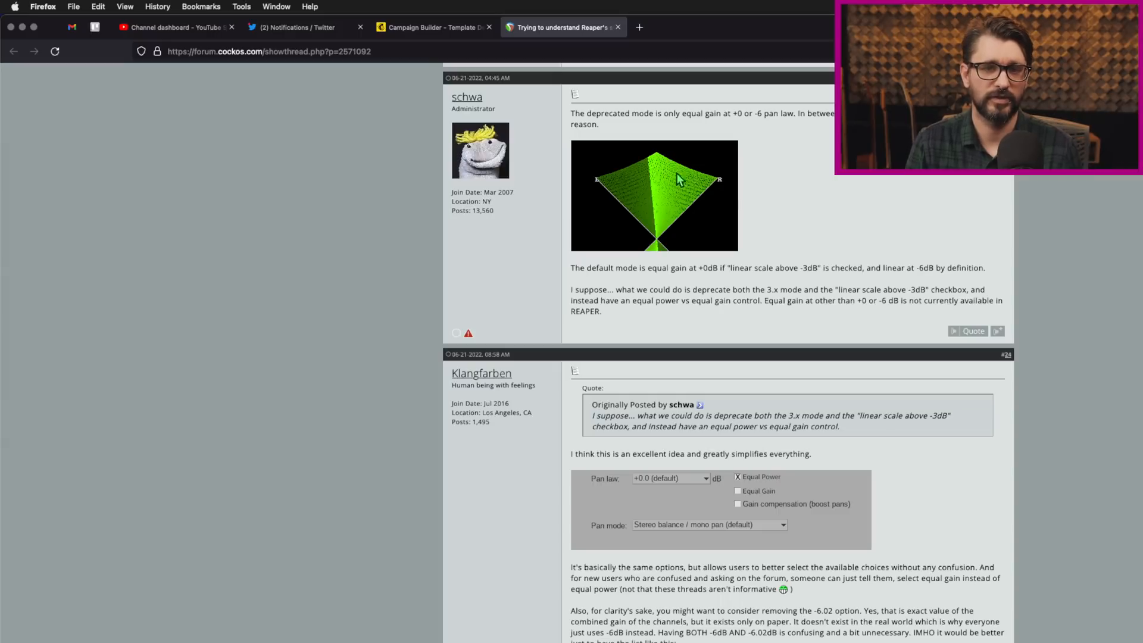
Scroll the forum pan law thread down to the prerelease pan law announcement.
scroll(down, 3)
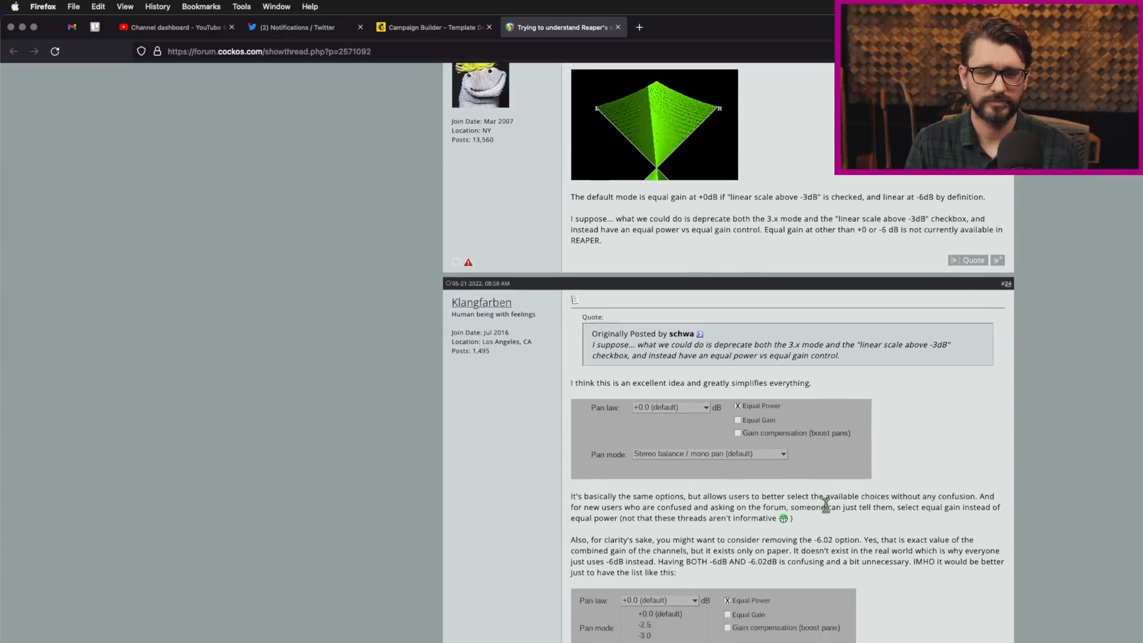
scroll(down, 3)
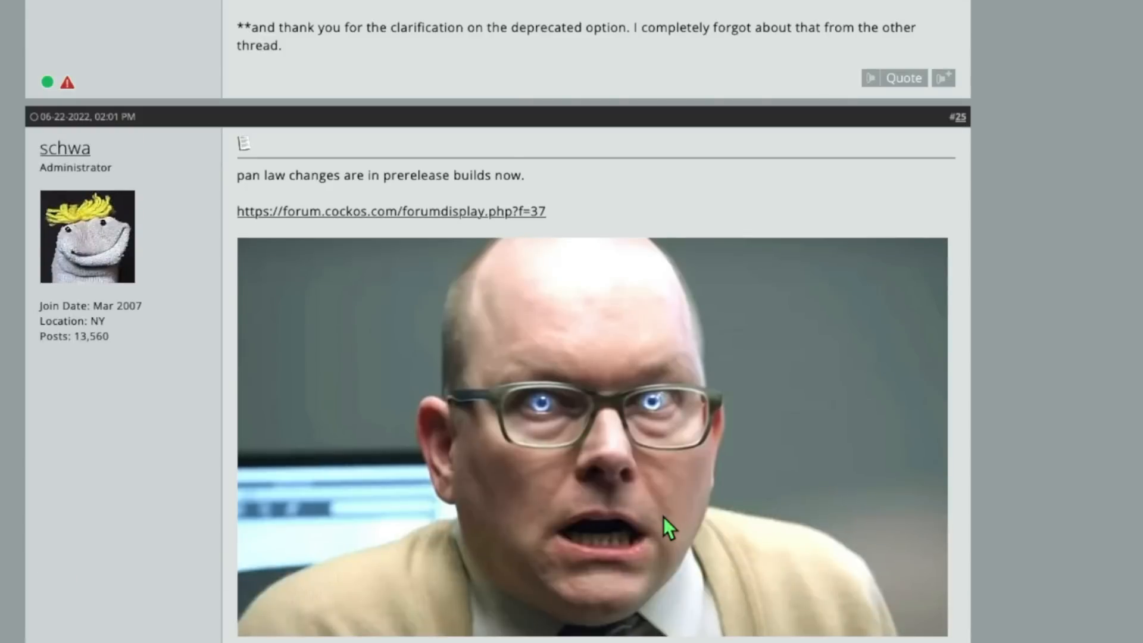
scroll(down, 3)
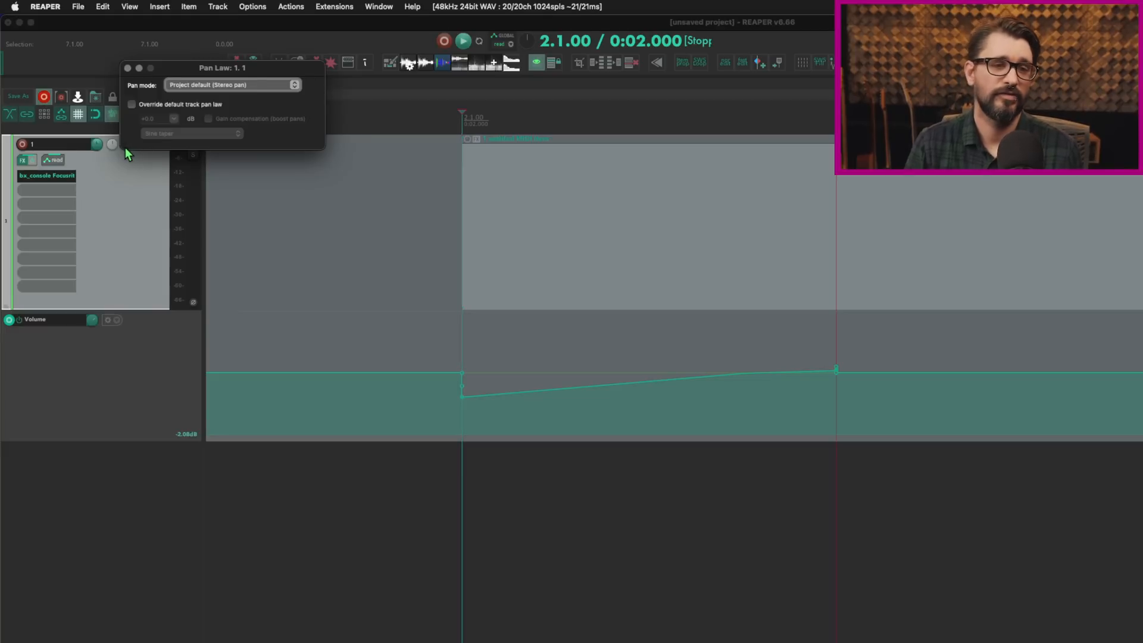
mouse_move(195, 97)
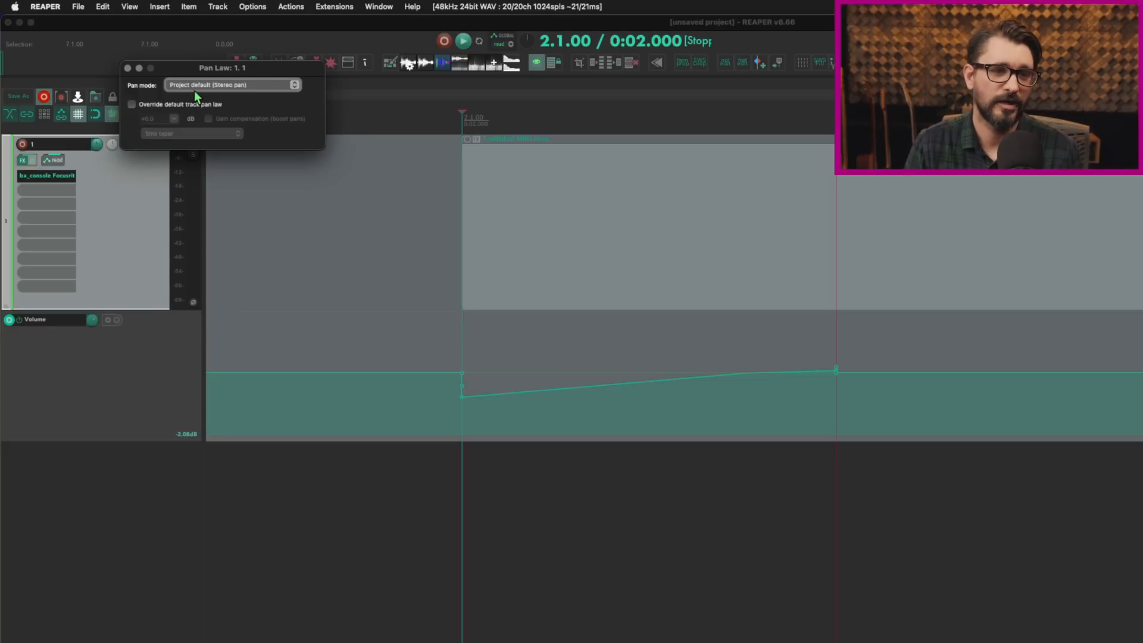
Override track 1's pan law with sine taper, toggling gain compensation on and off.
click(131, 103)
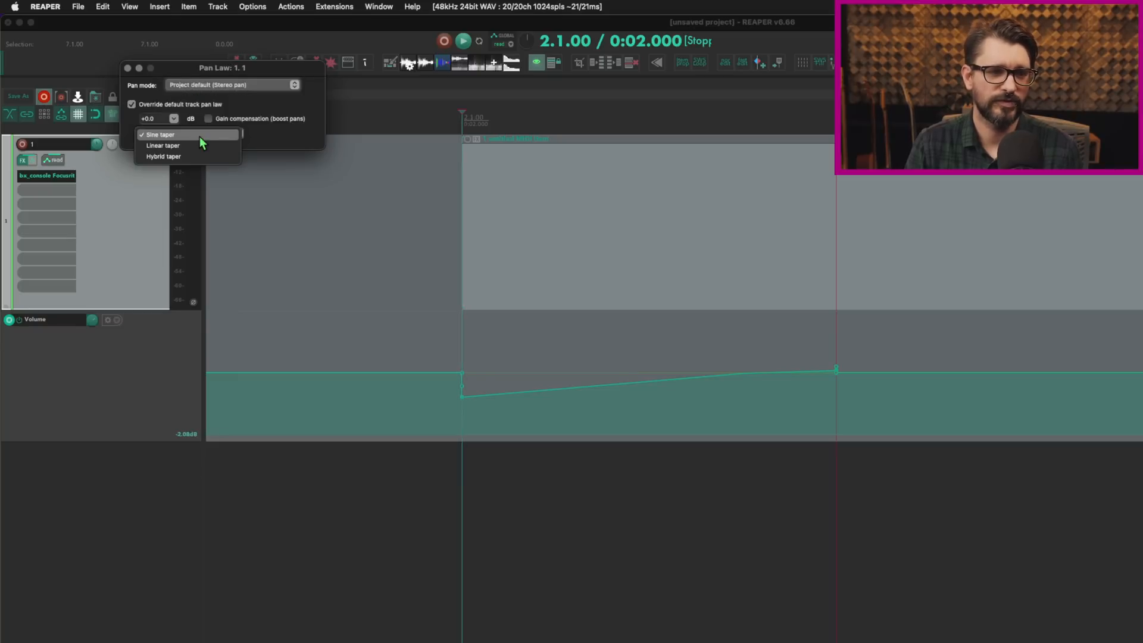
mouse_move(205, 160)
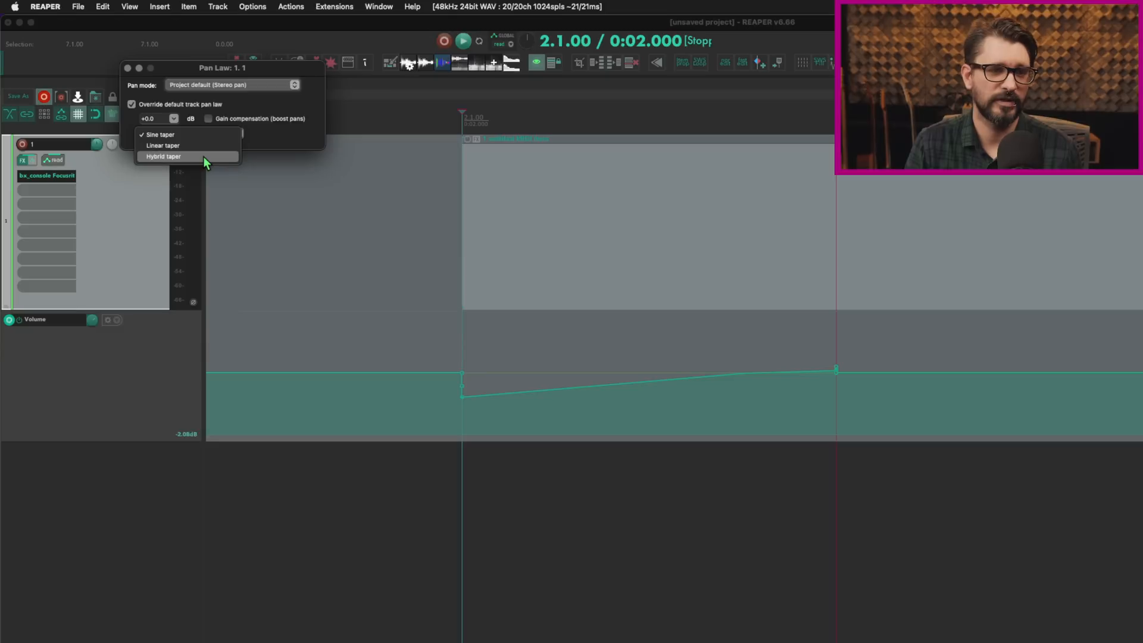
click(159, 134)
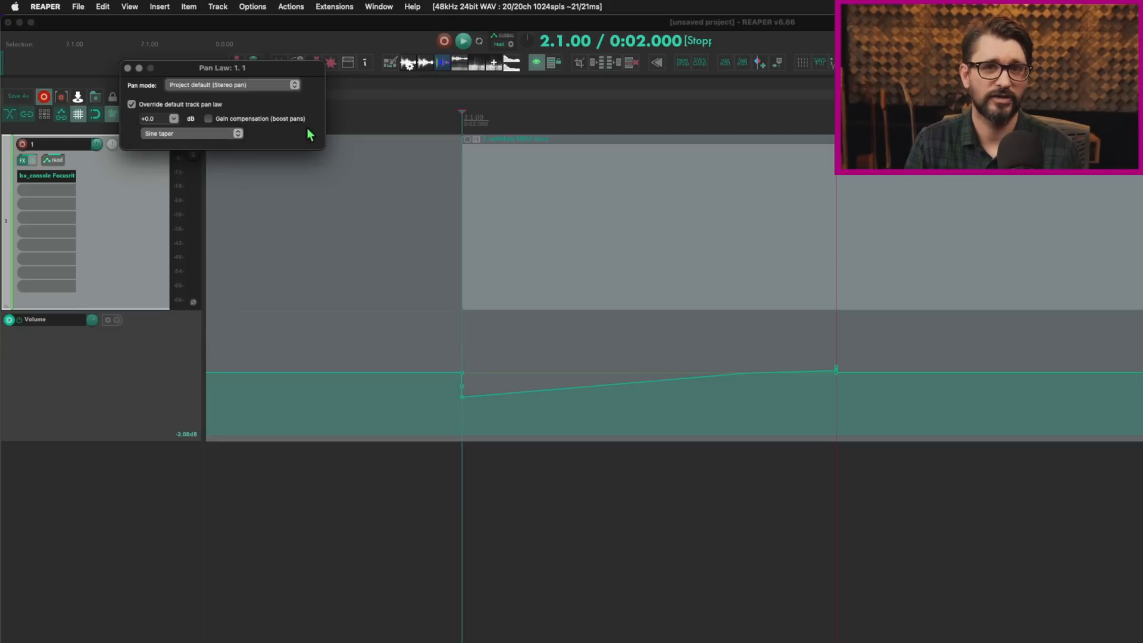
click(208, 119)
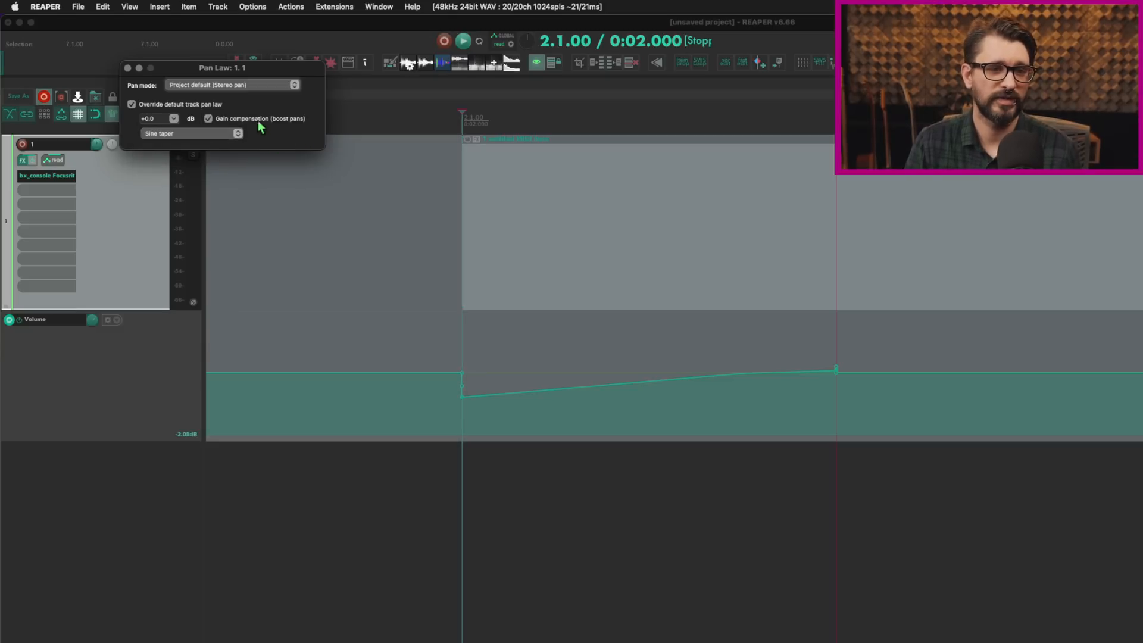
click(207, 118)
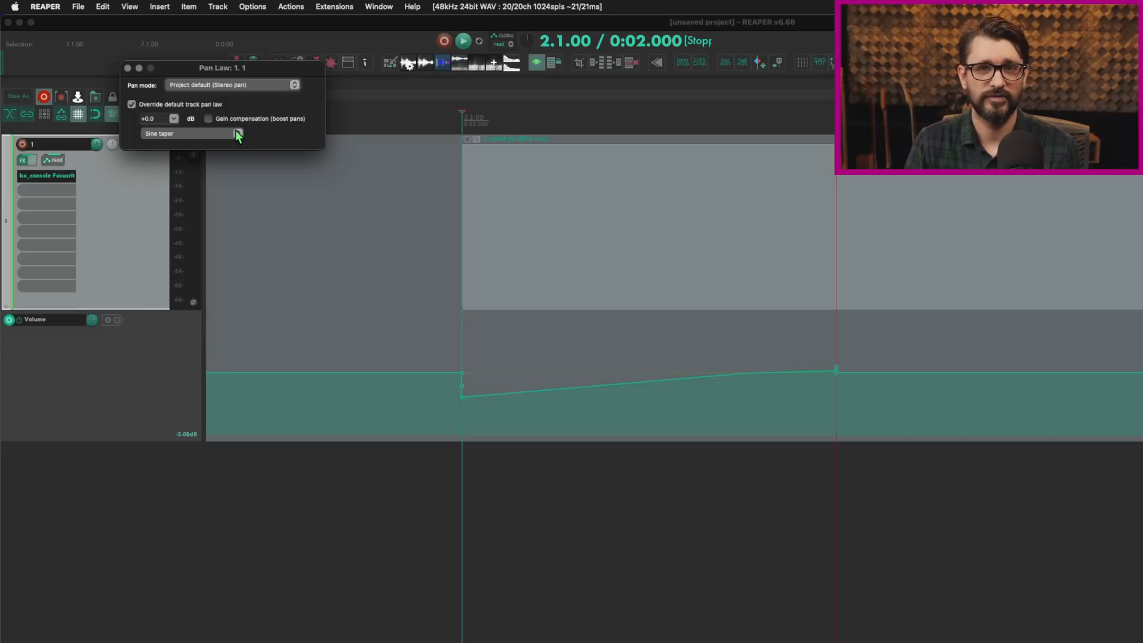
mouse_move(165, 122)
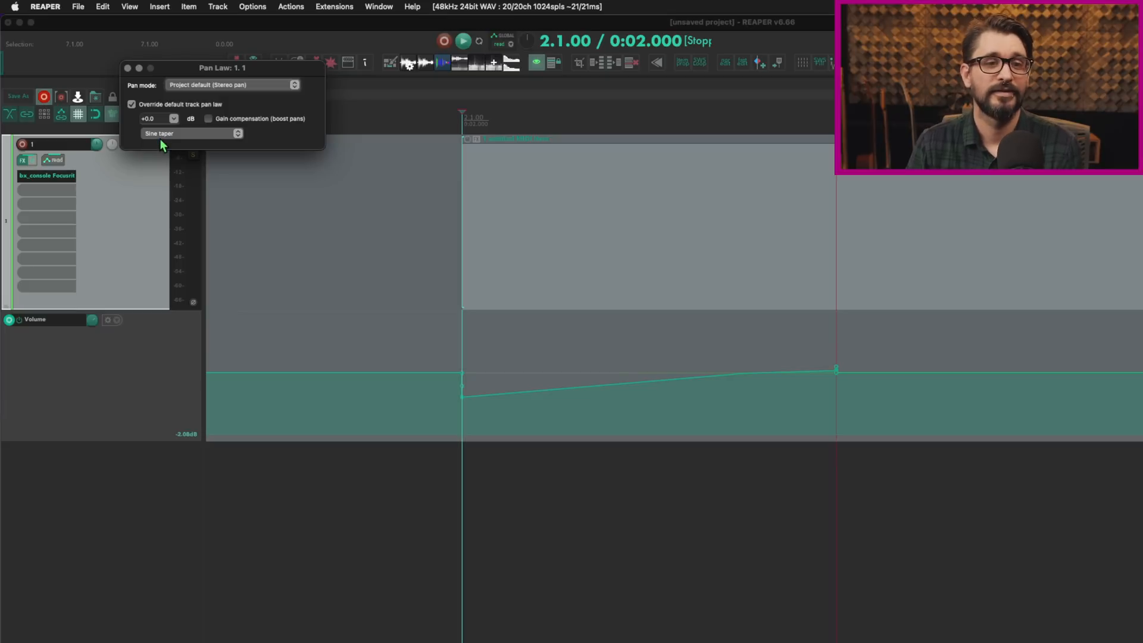
mouse_move(163, 120)
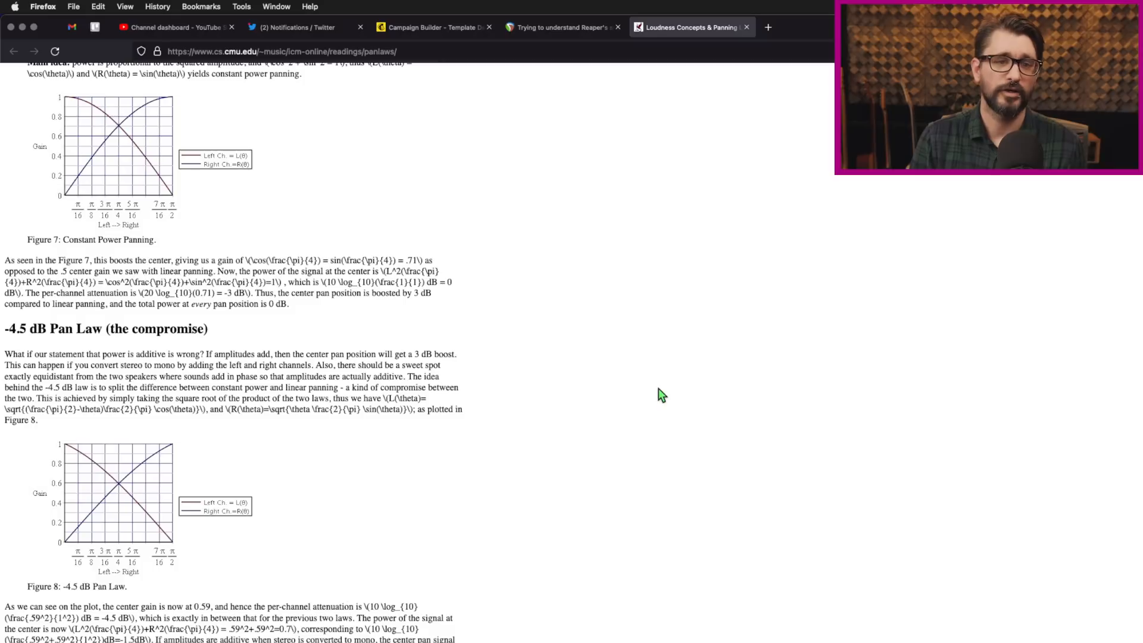
mouse_move(649, 451)
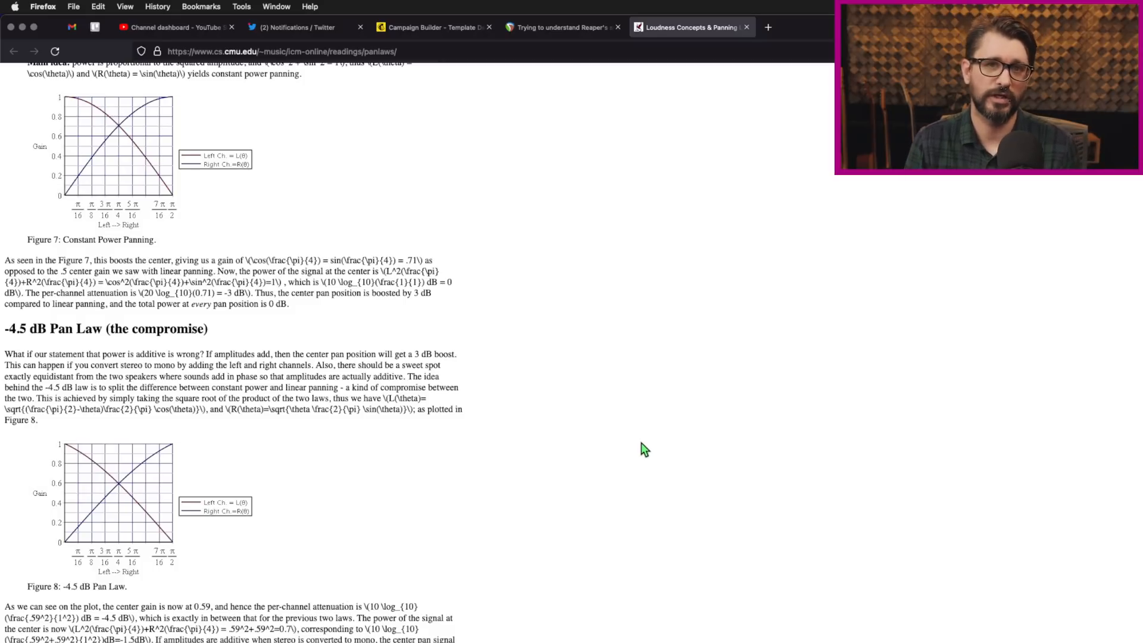
scroll(up, 3)
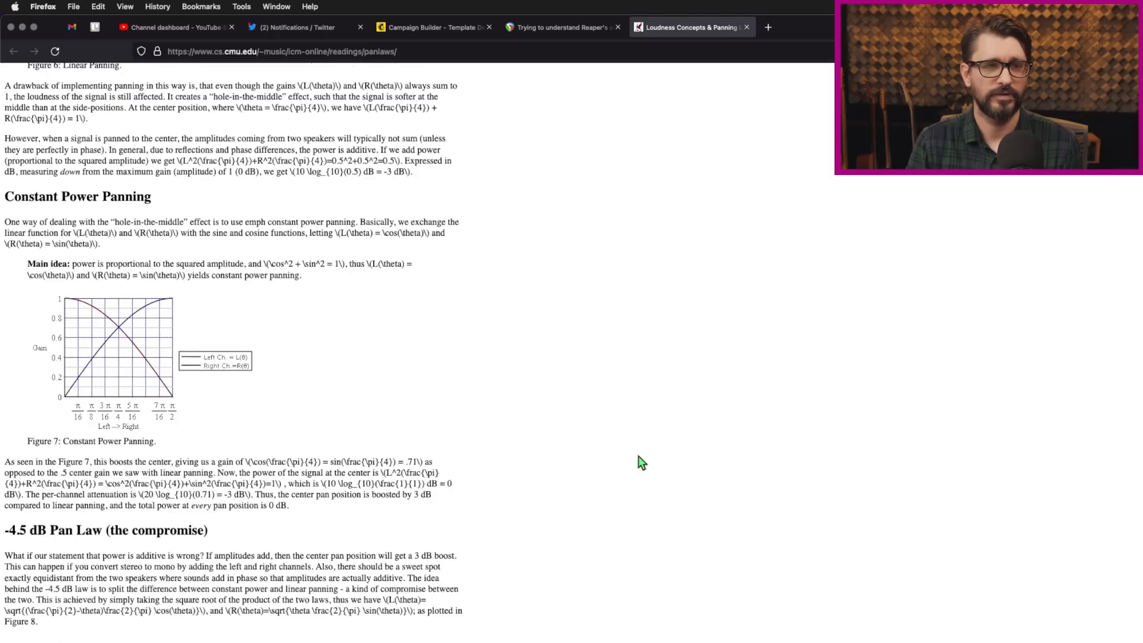
scroll(up, 3)
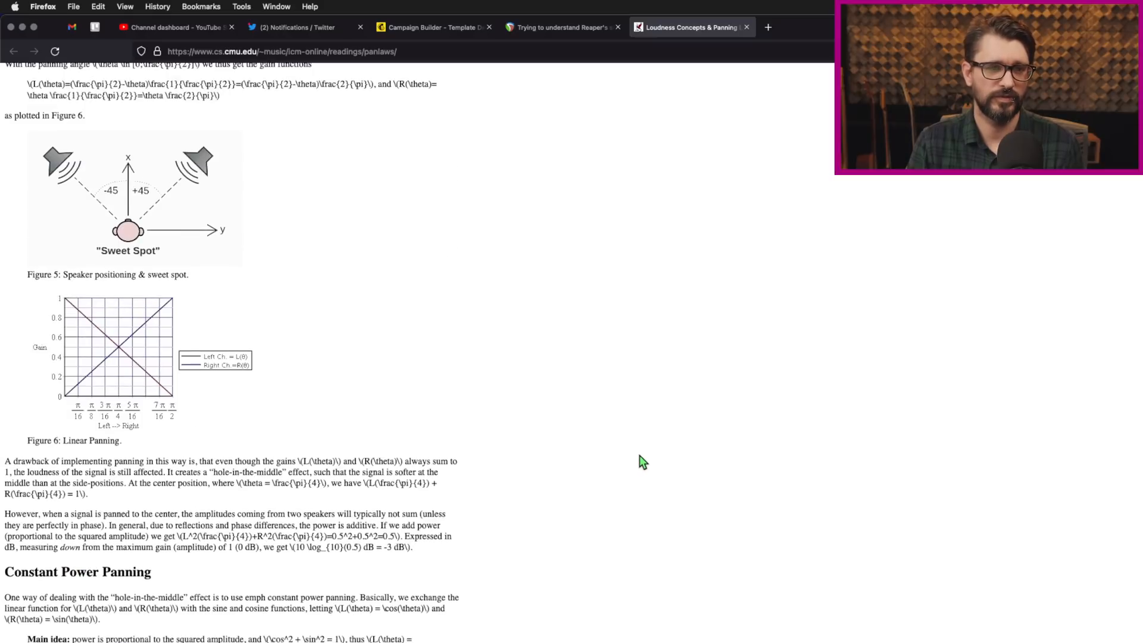
scroll(down, 3)
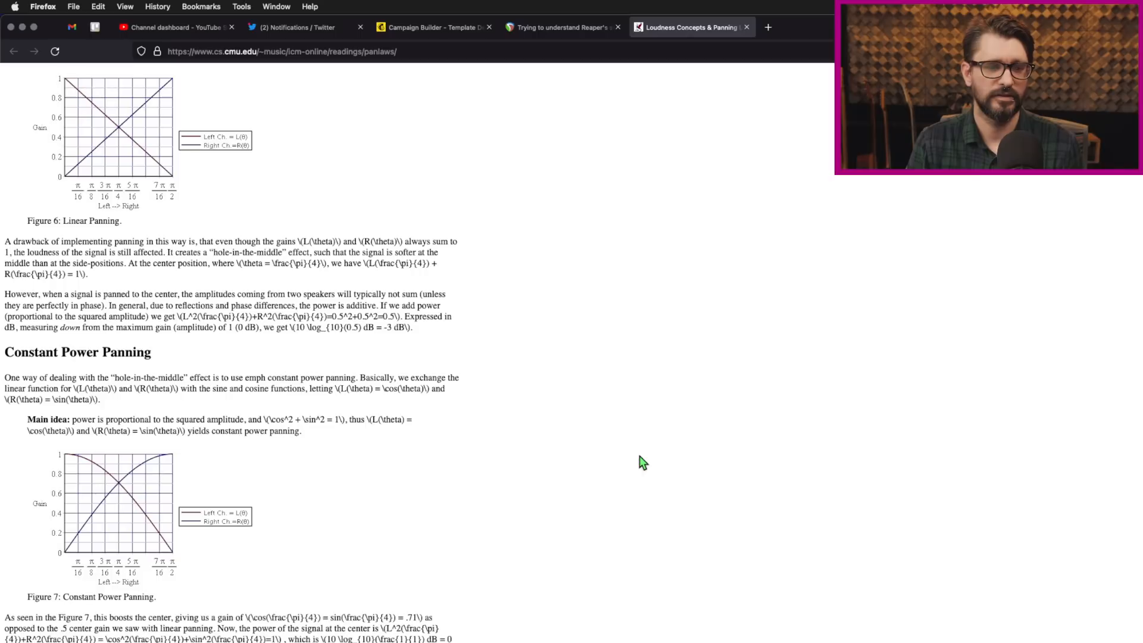
scroll(down, 3)
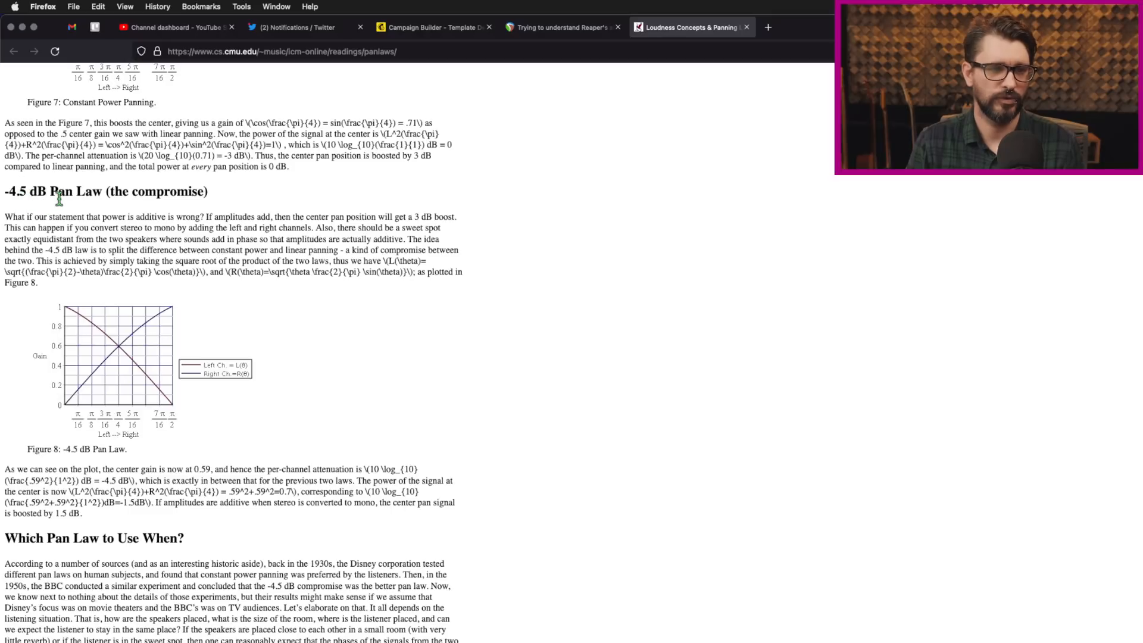
mouse_move(206, 248)
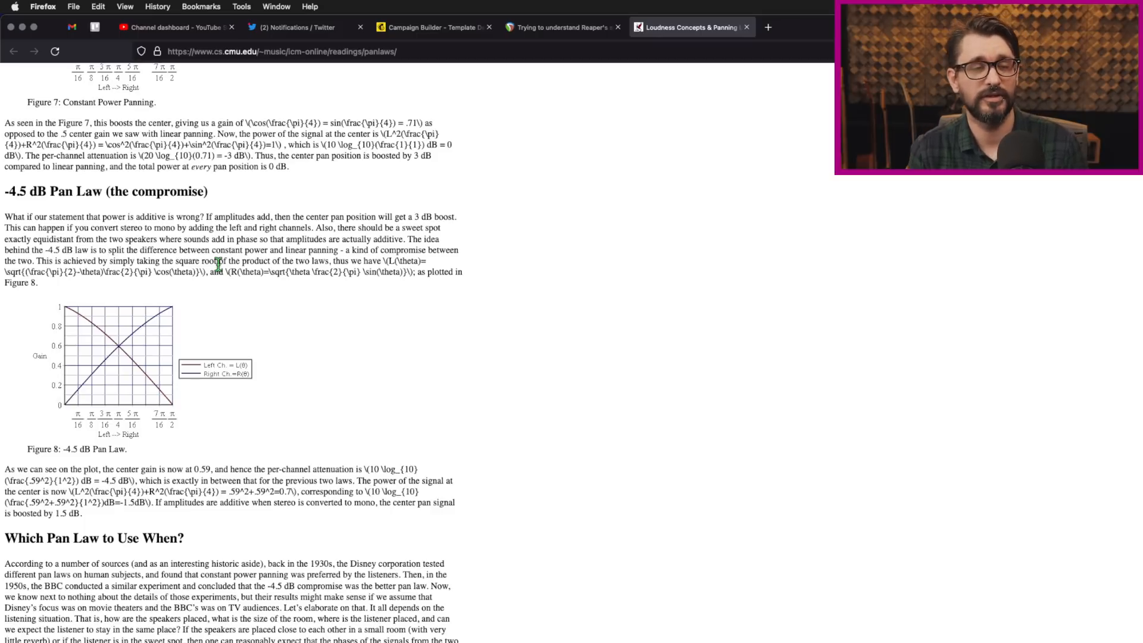
scroll(down, 3)
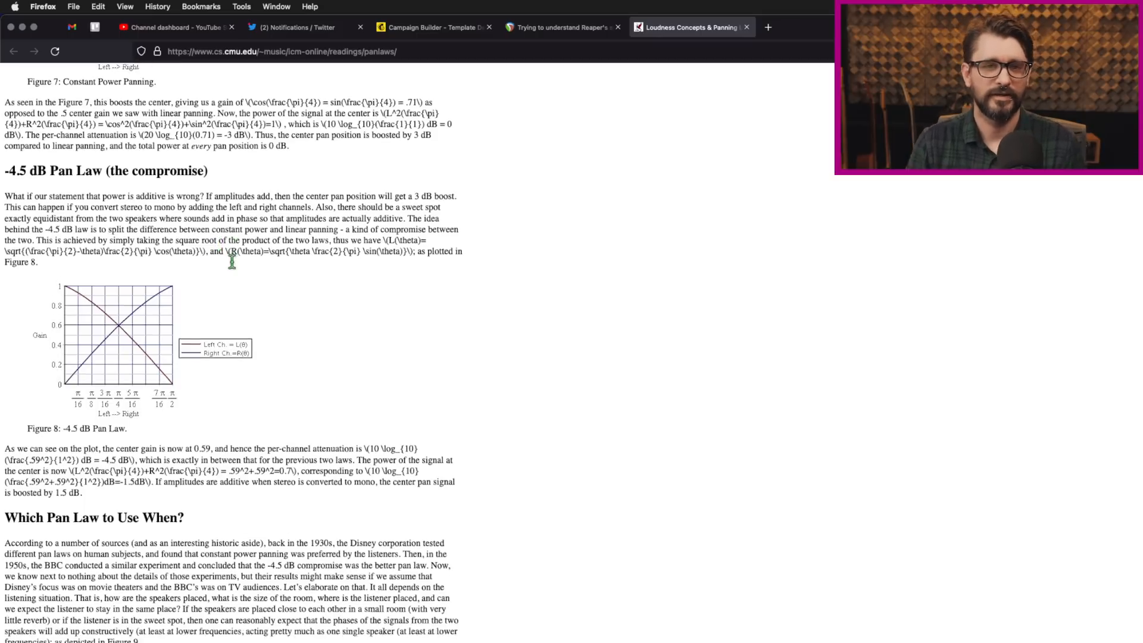
scroll(down, 3)
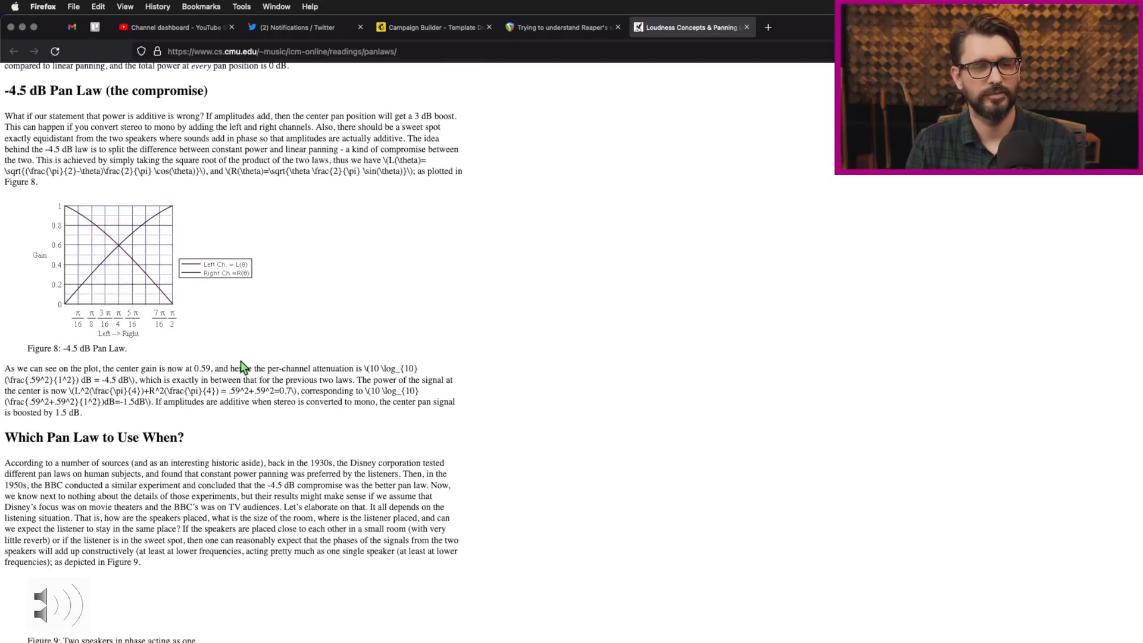
scroll(down, 3)
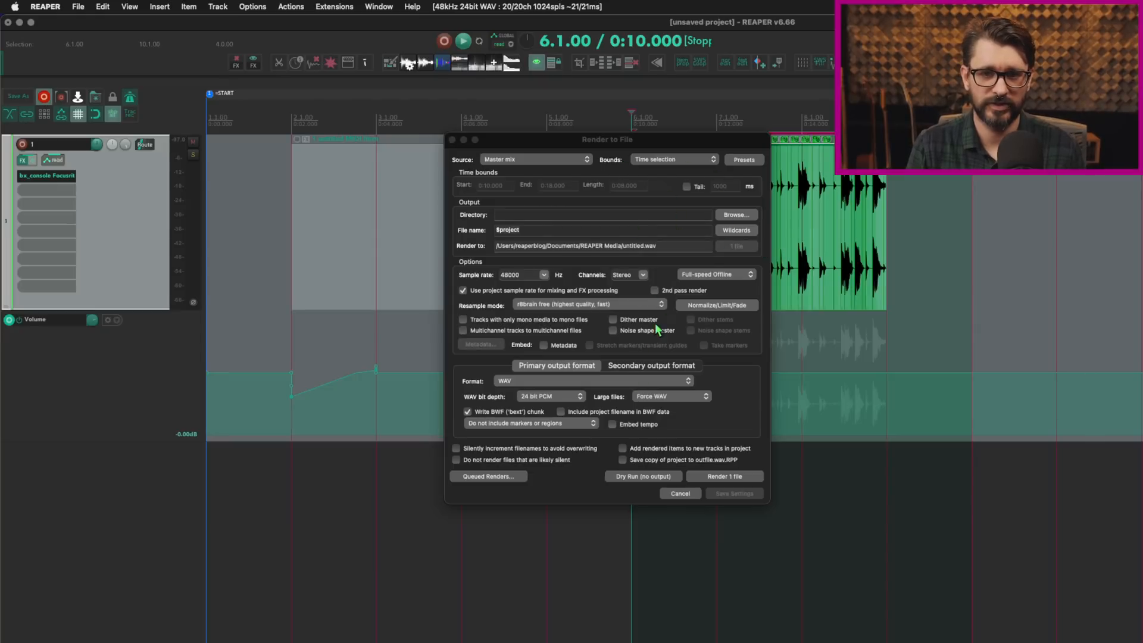
Render the master mix to untitled.wav and view it in the Media Explorer.
click(725, 476)
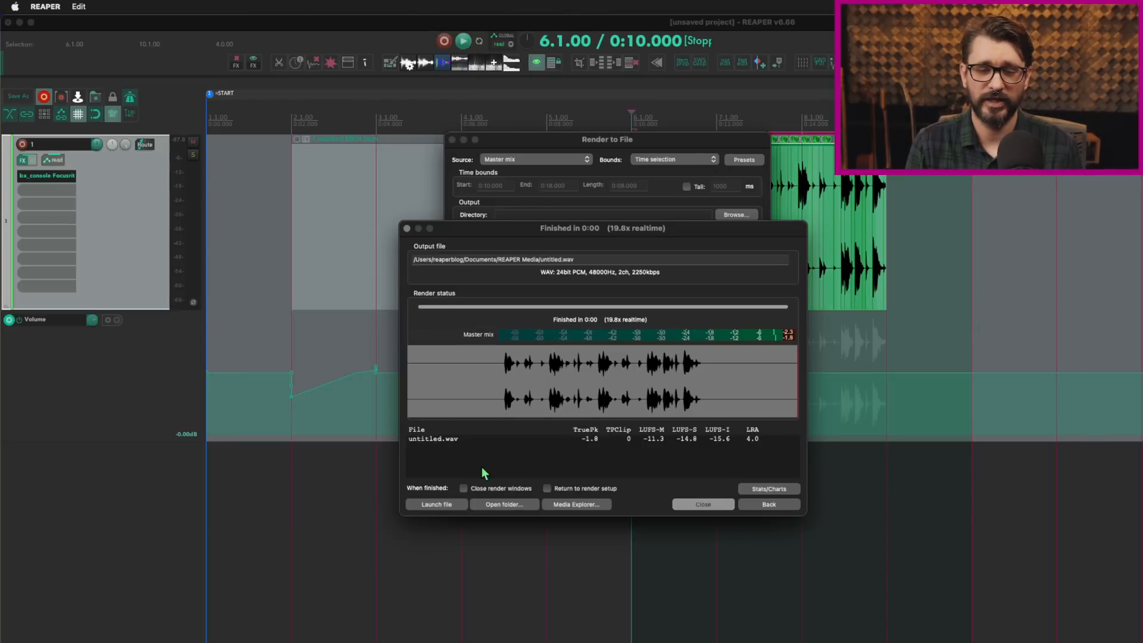
mouse_move(446, 510)
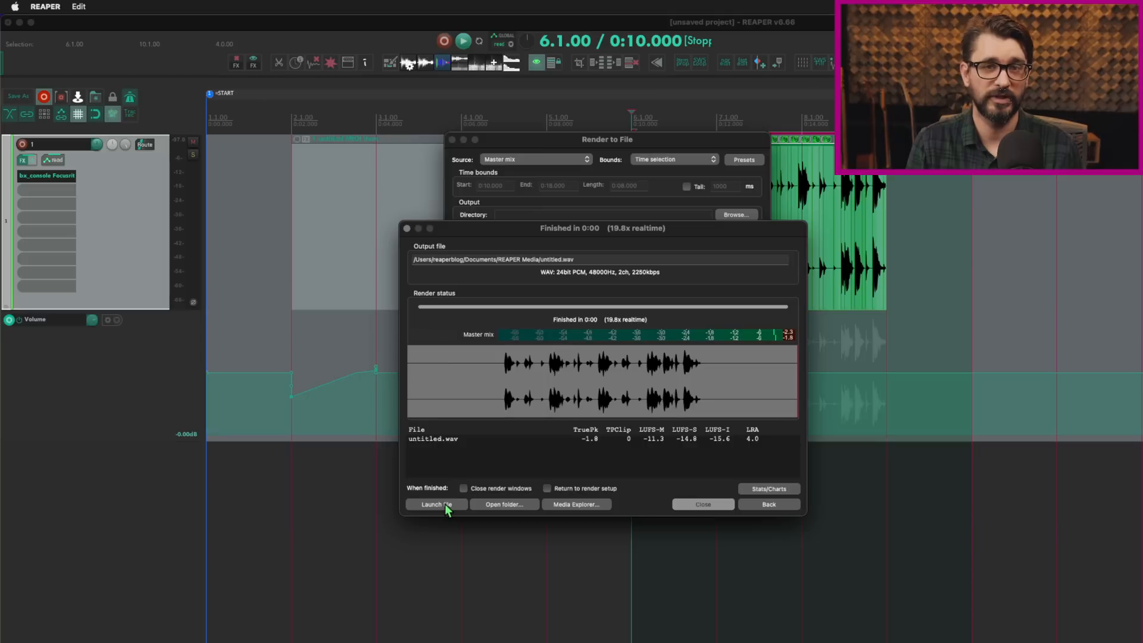
mouse_move(516, 511)
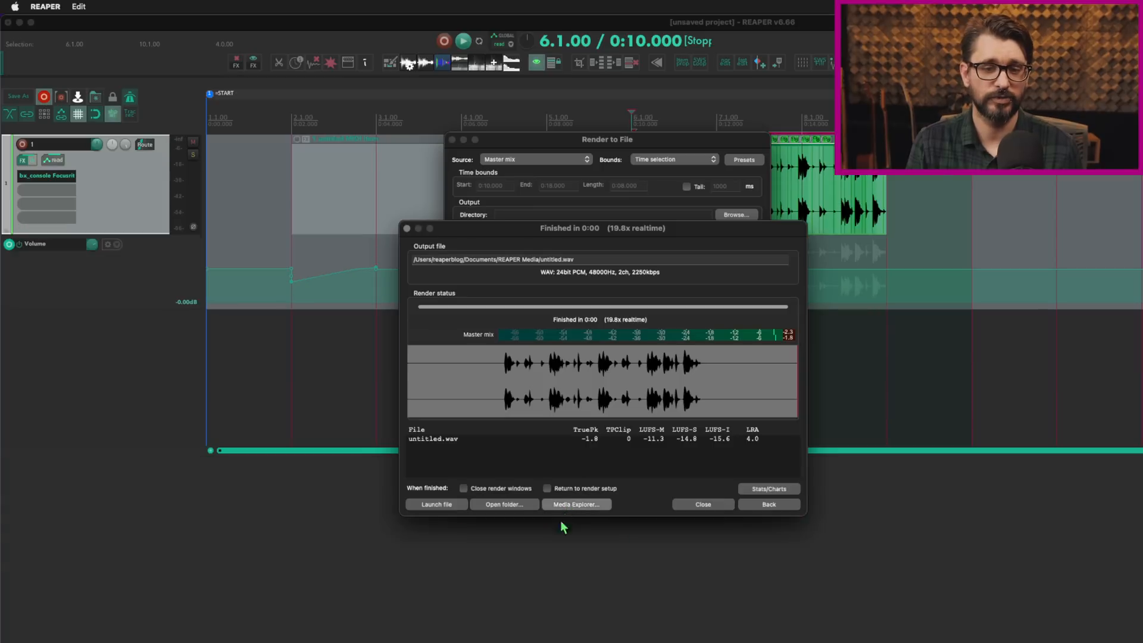
click(575, 504)
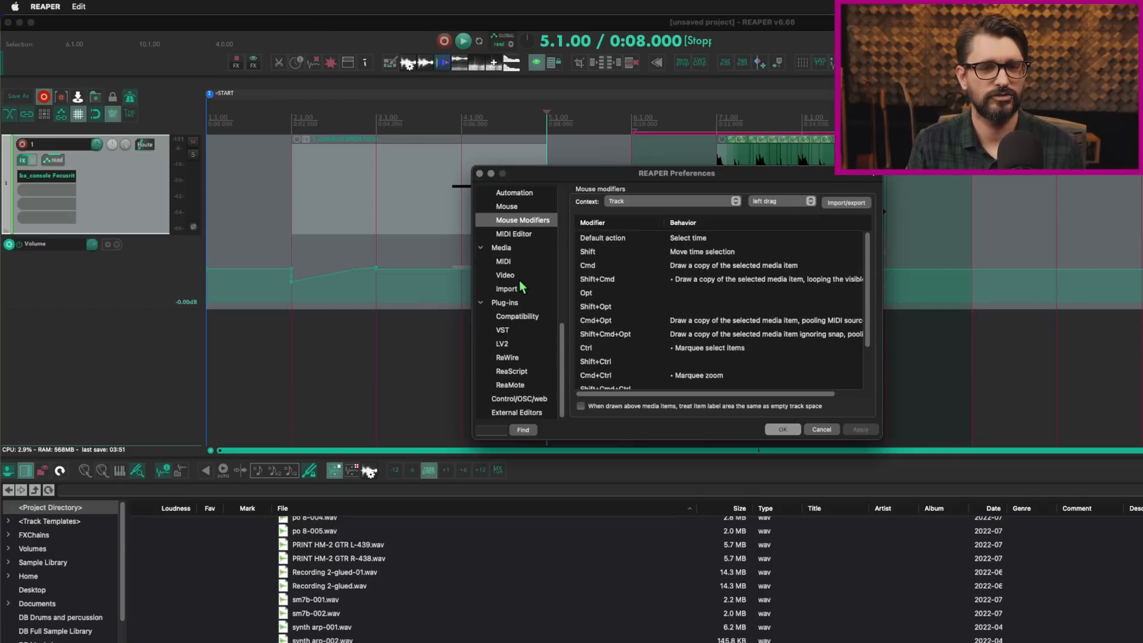
Browse the Video and Import pages under Media in REAPER Preferences.
click(505, 276)
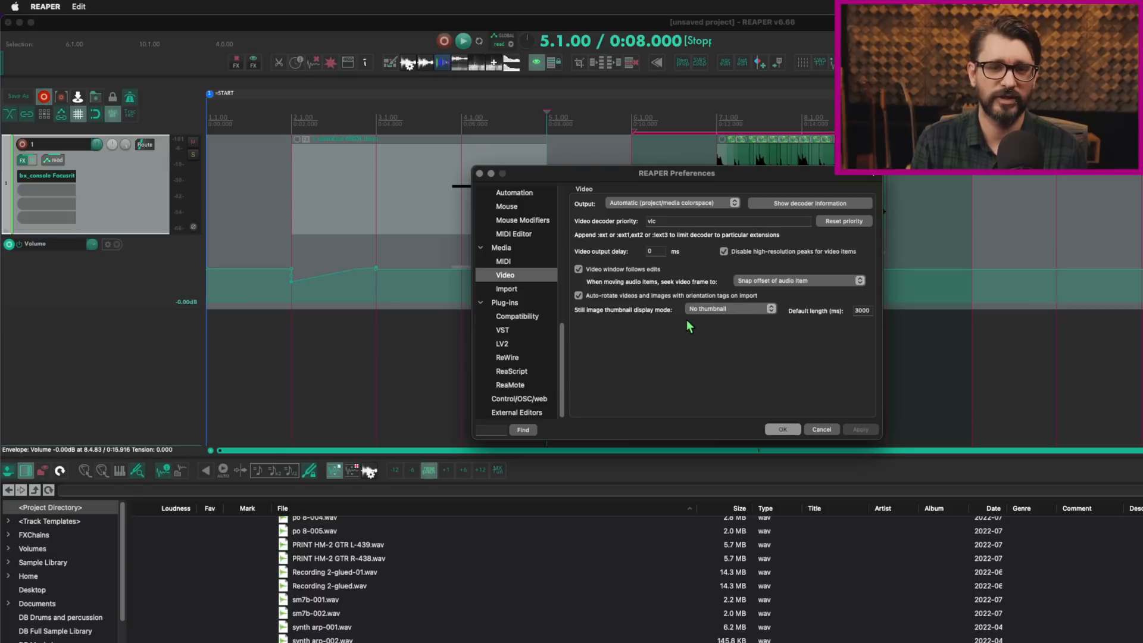
mouse_move(516, 306)
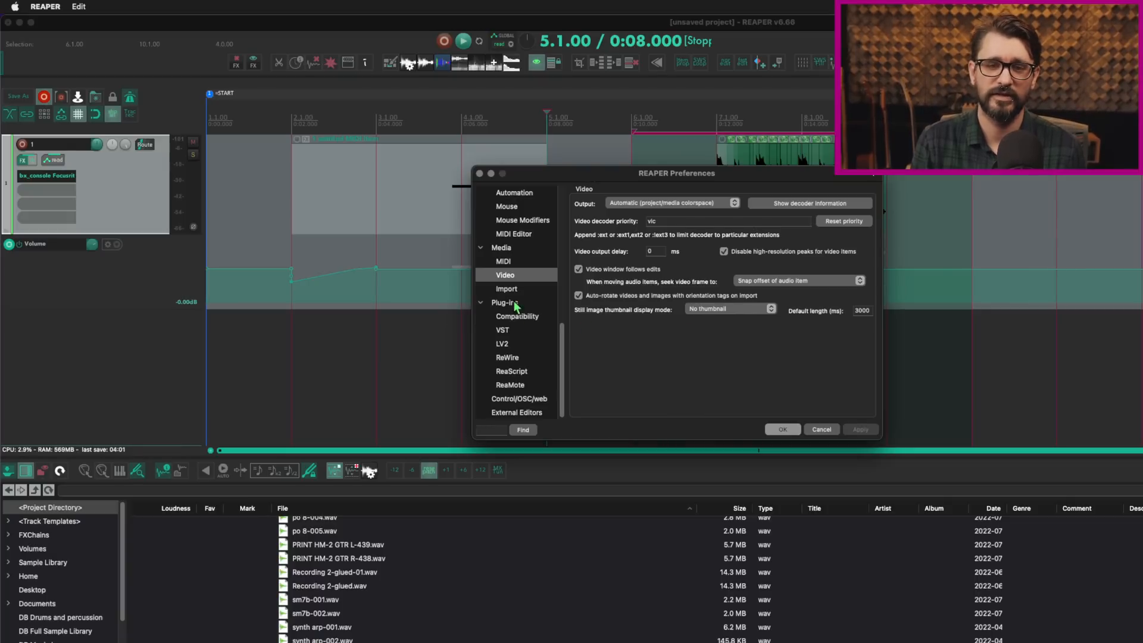
click(506, 289)
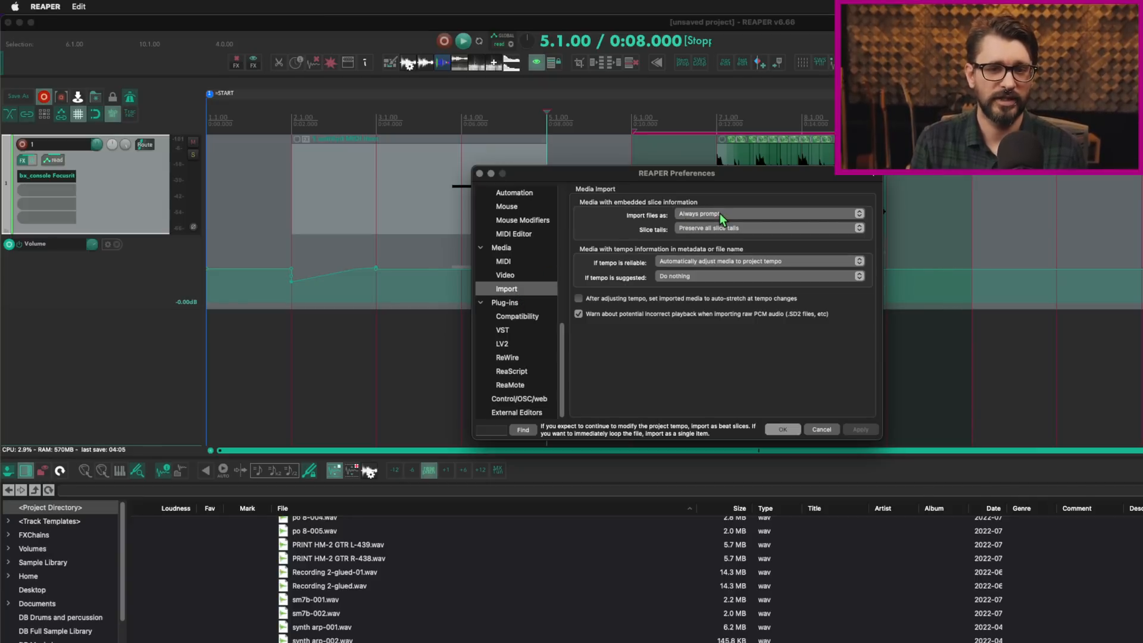
mouse_move(702, 254)
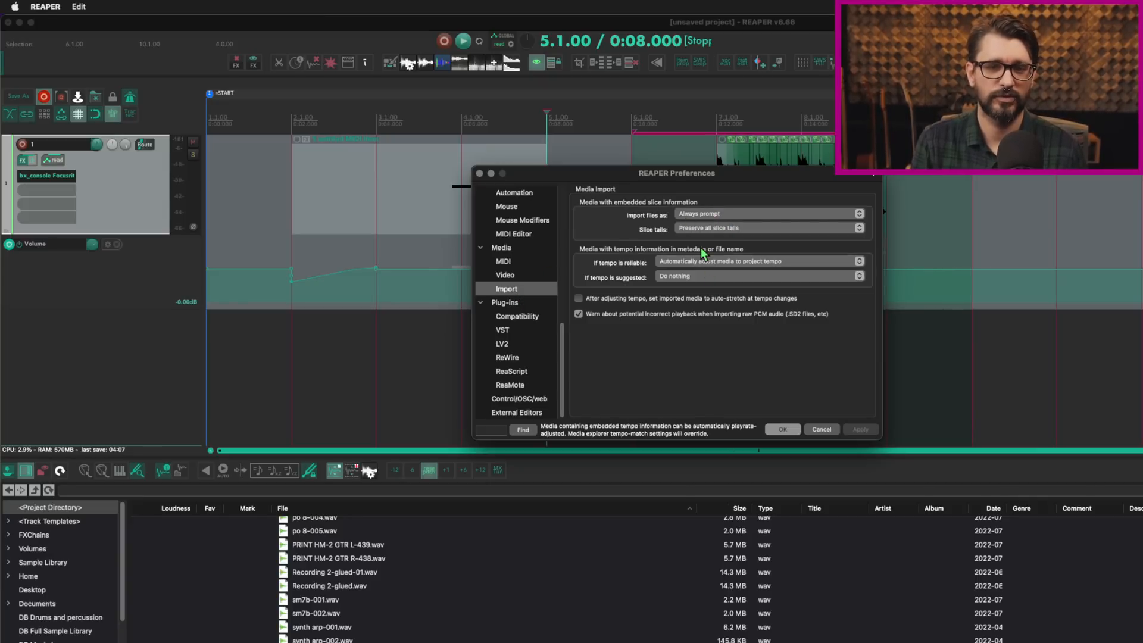
mouse_move(608, 459)
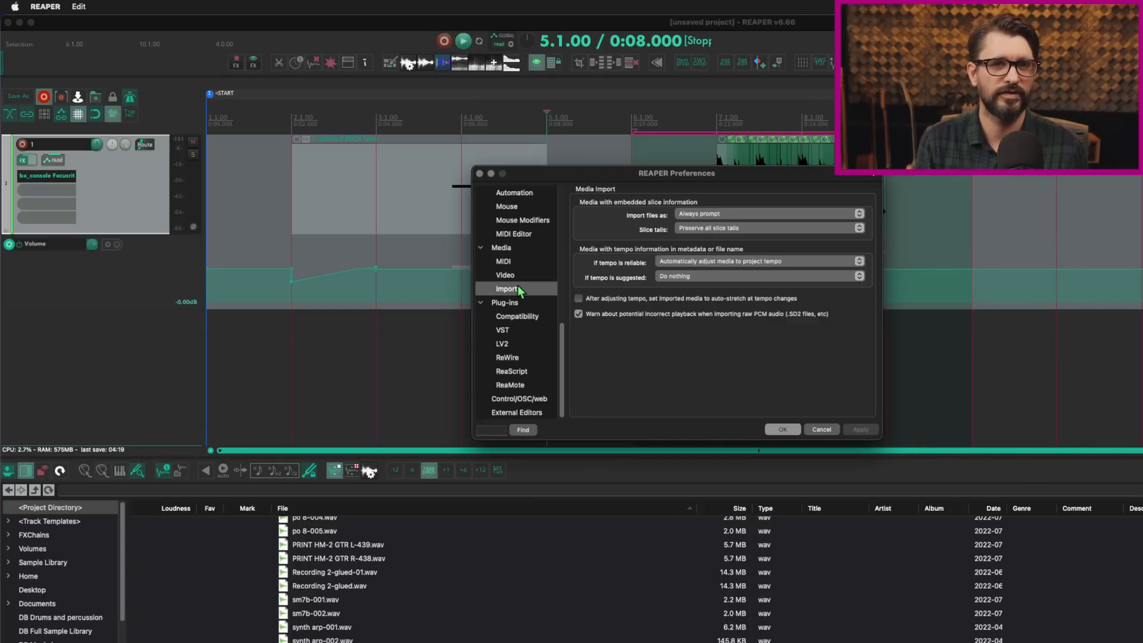
mouse_move(514, 279)
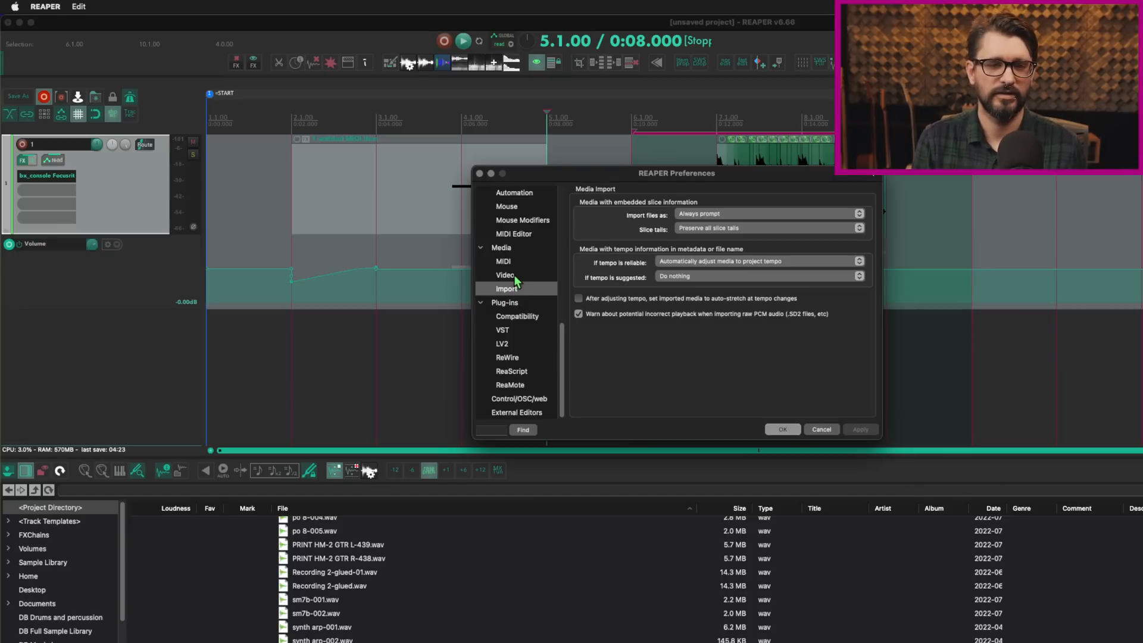
click(504, 275)
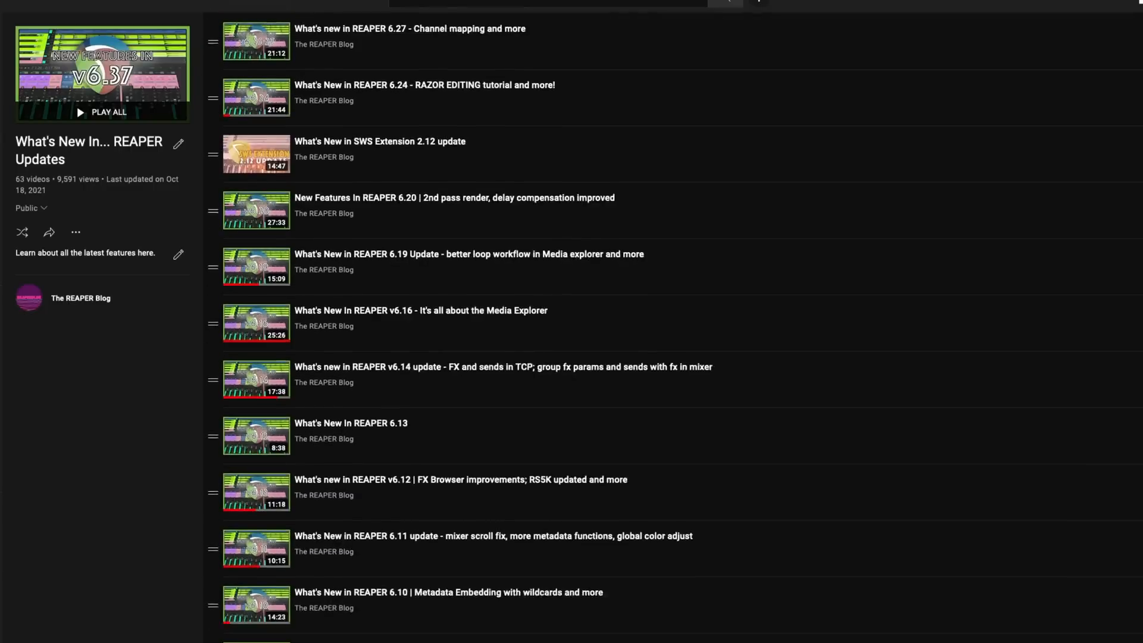
scroll(down, 3)
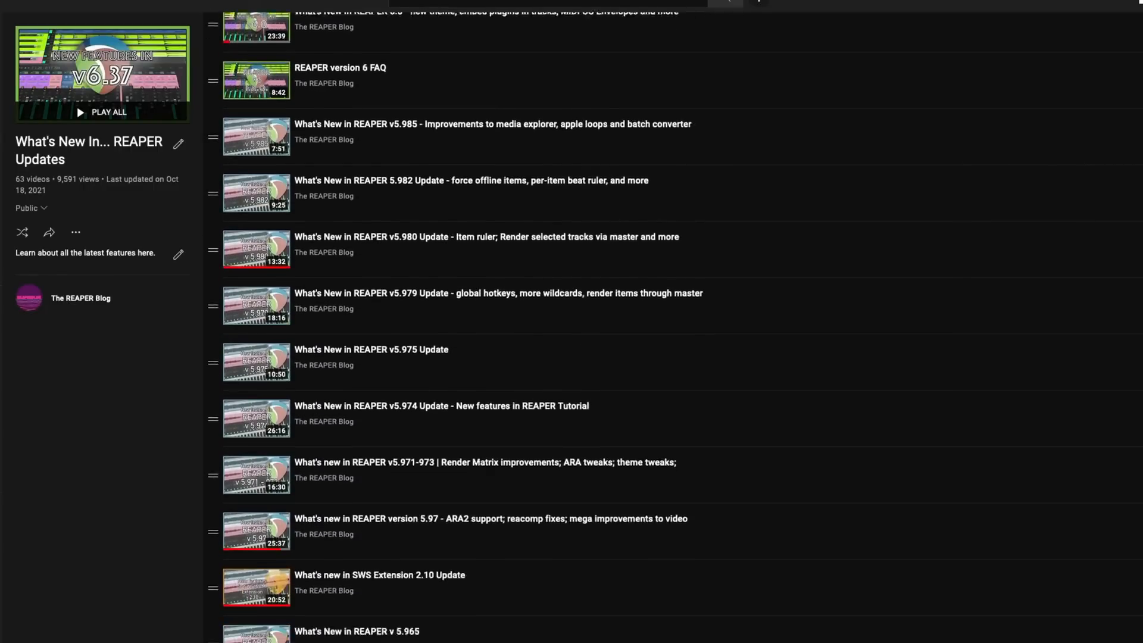
scroll(down, 3)
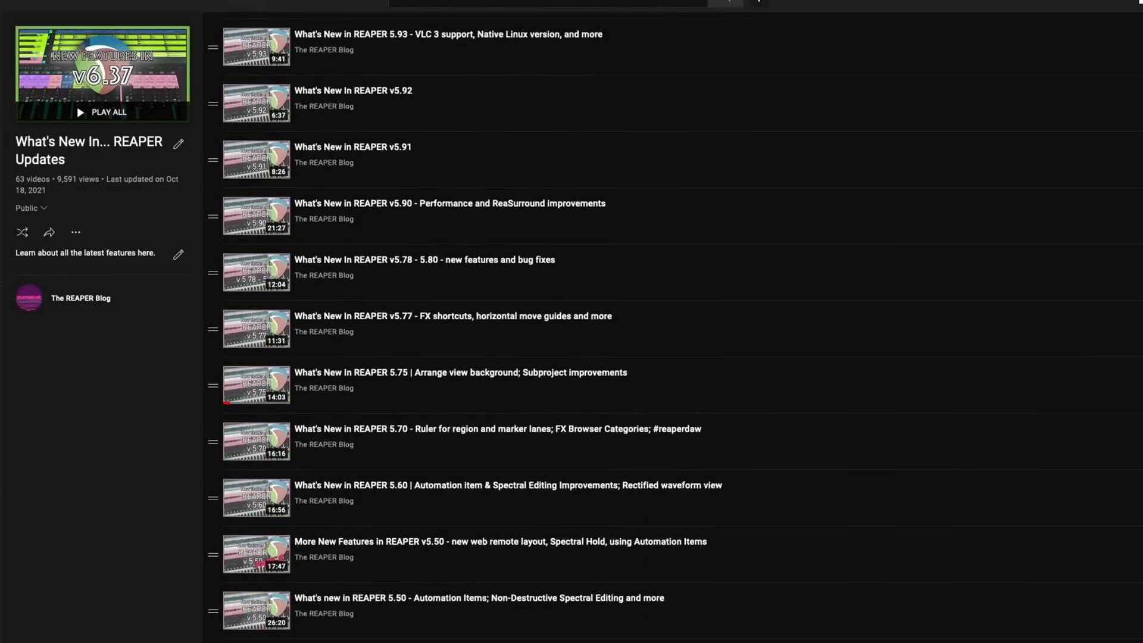